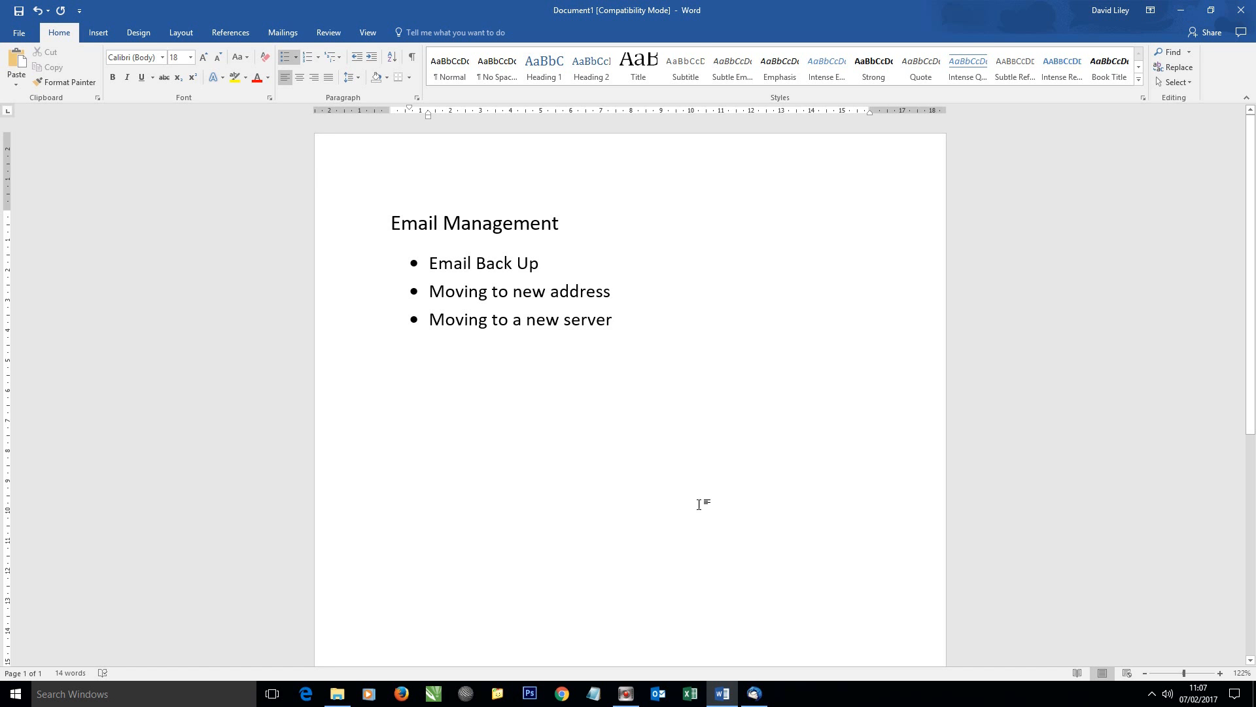
Step: Switch to Thunderbird and browse the account Inbox with its seven messages and Local Folders
left_click(752, 694)
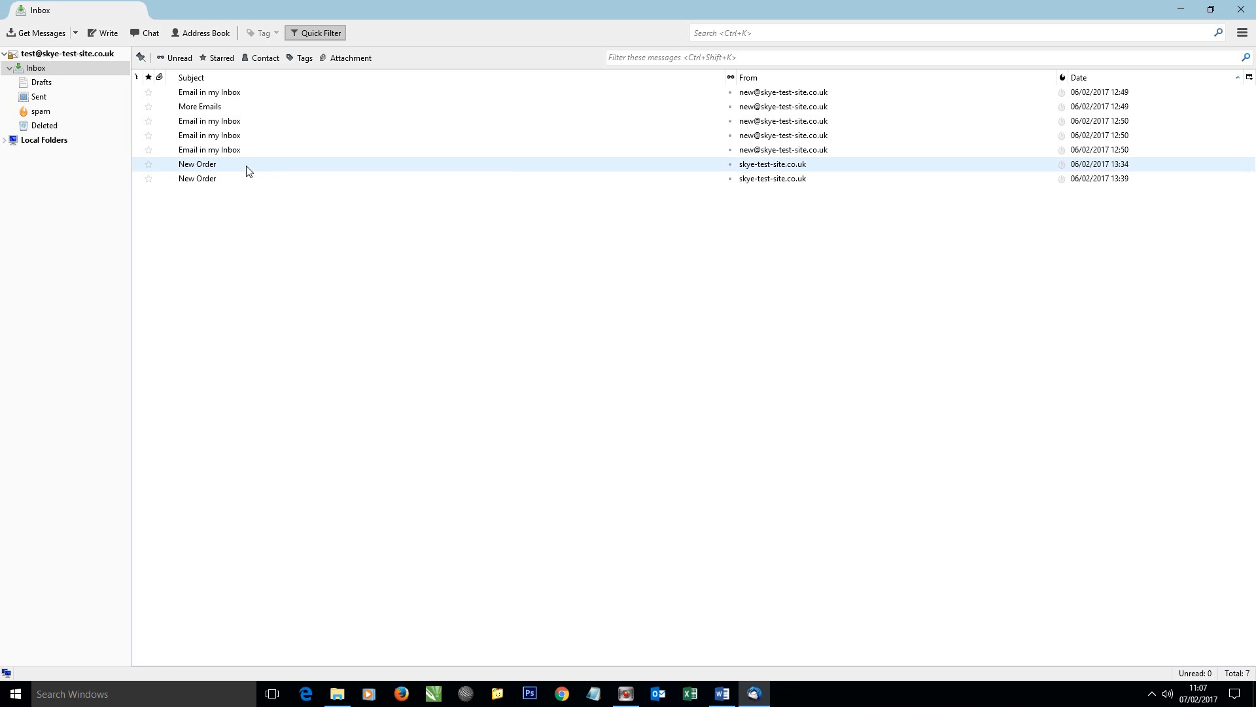
mouse_move(229, 166)
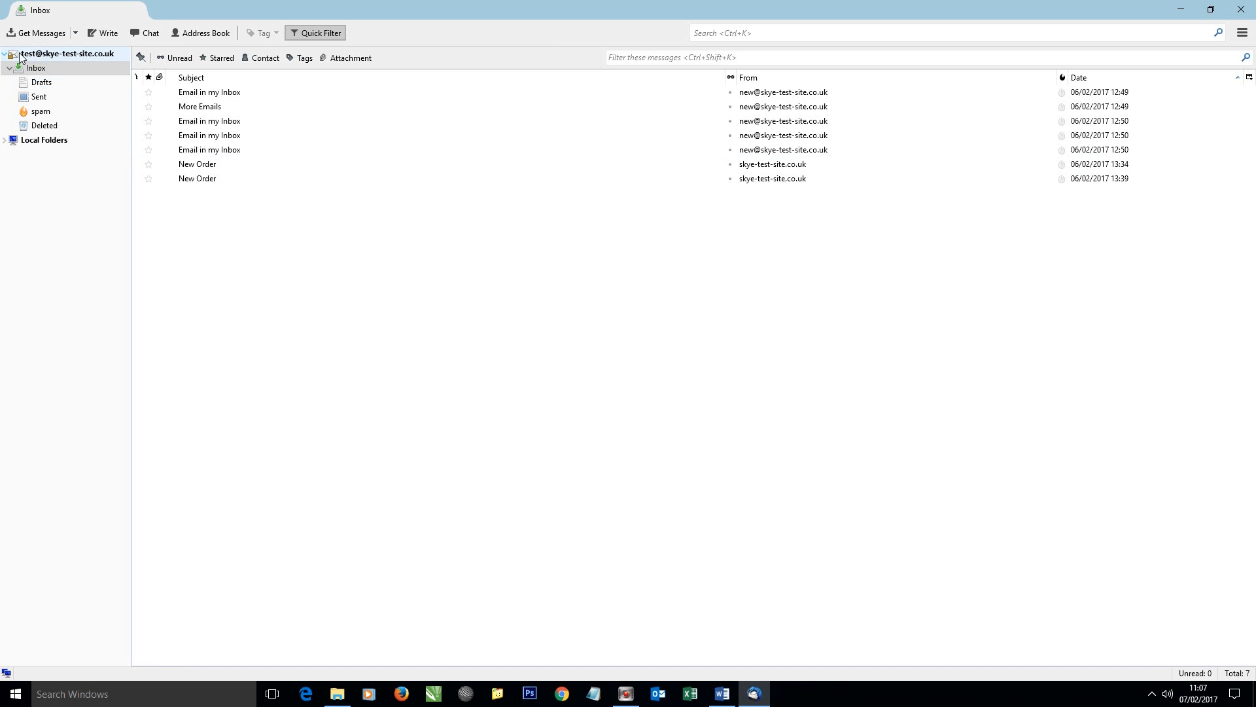
mouse_move(54, 62)
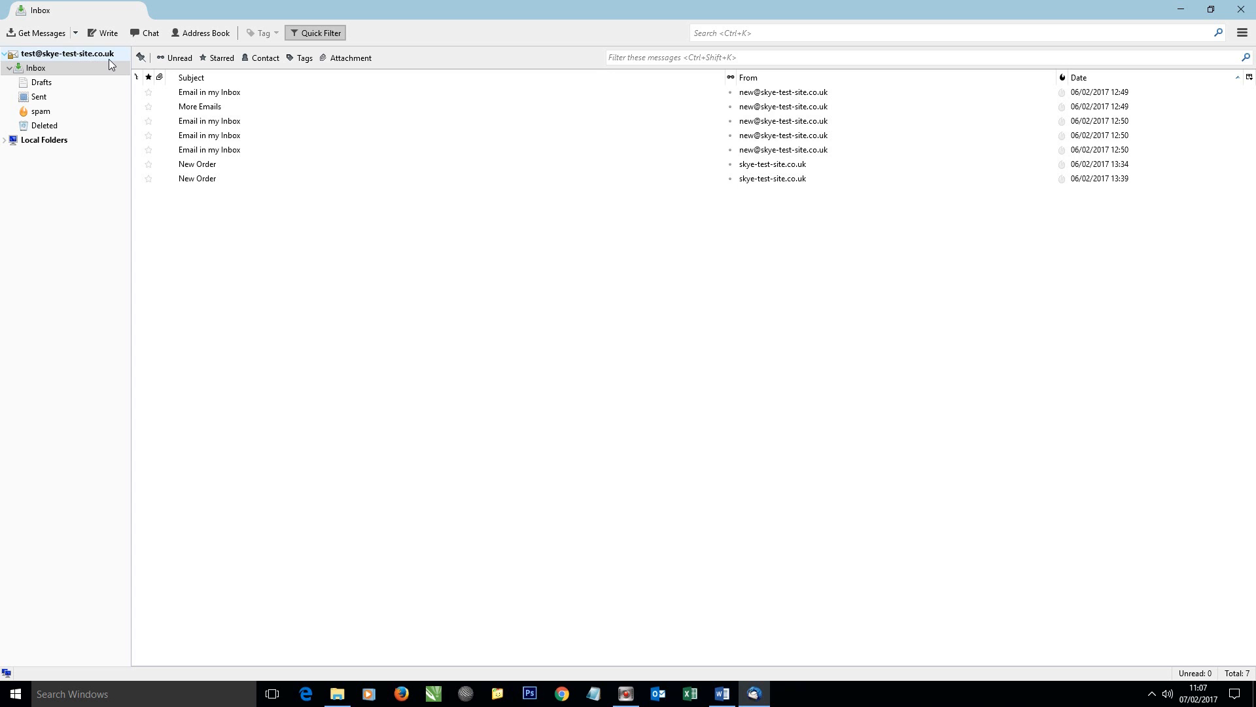
left_click(198, 178)
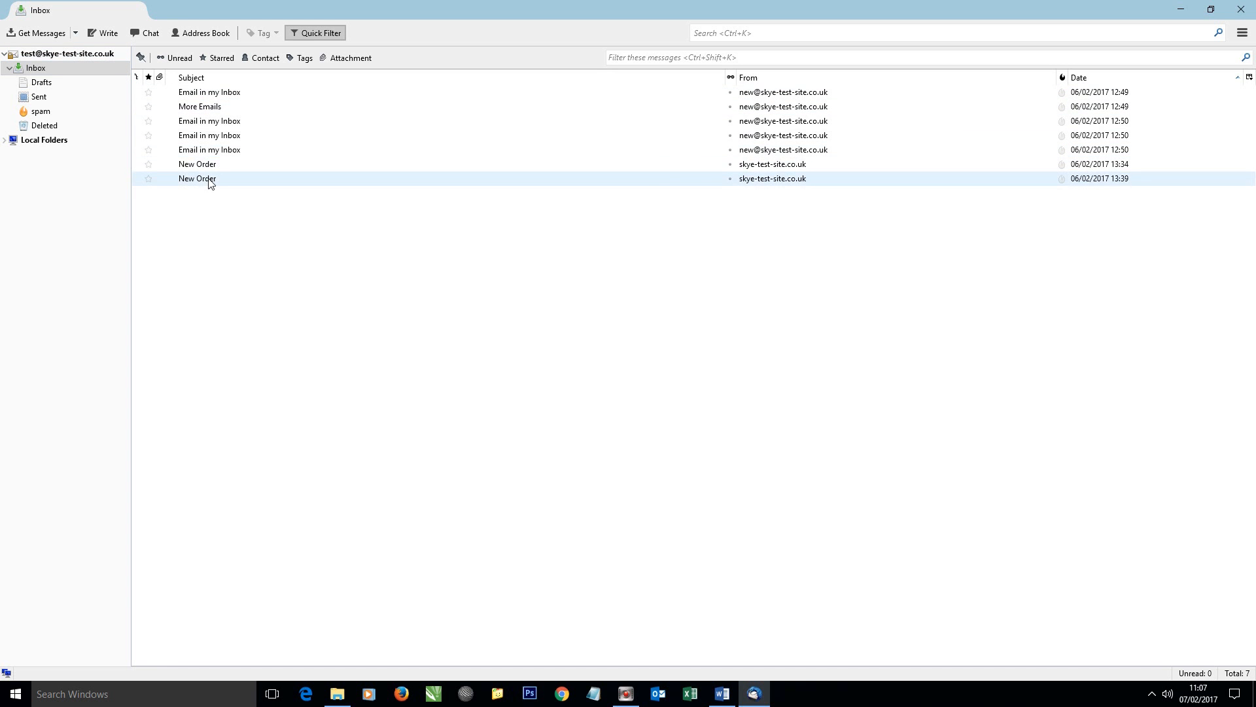
mouse_move(207, 180)
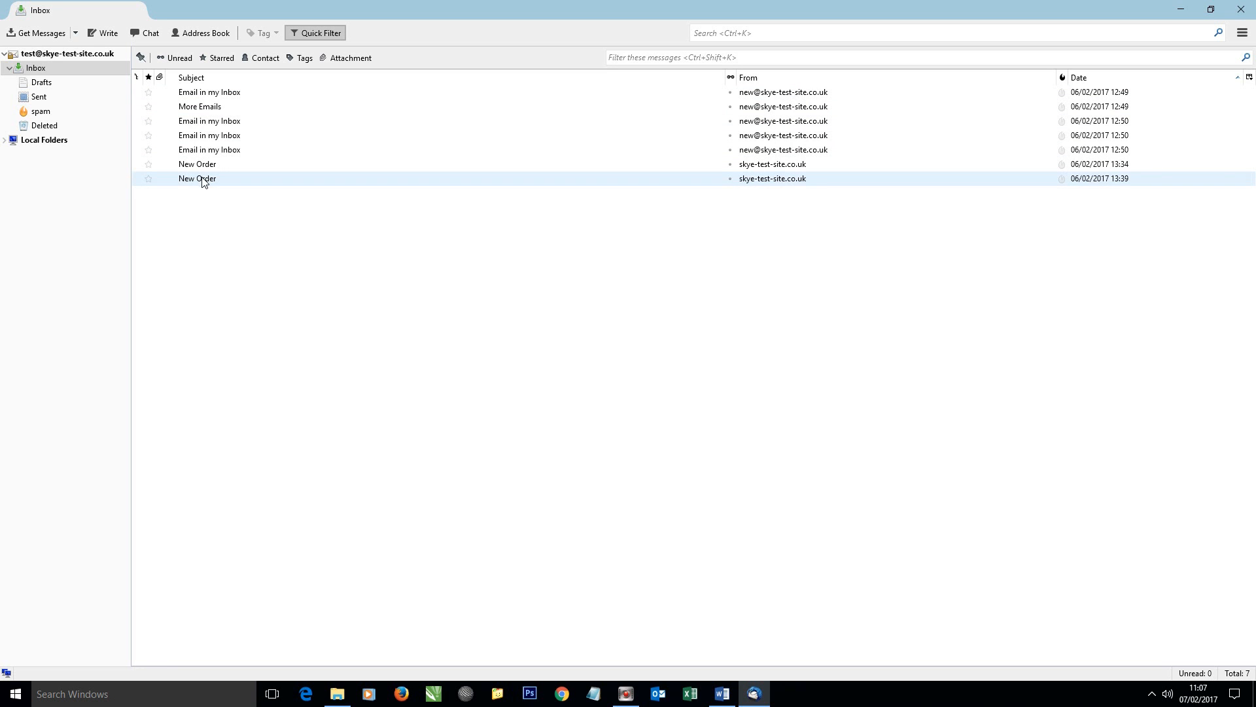
mouse_move(199, 183)
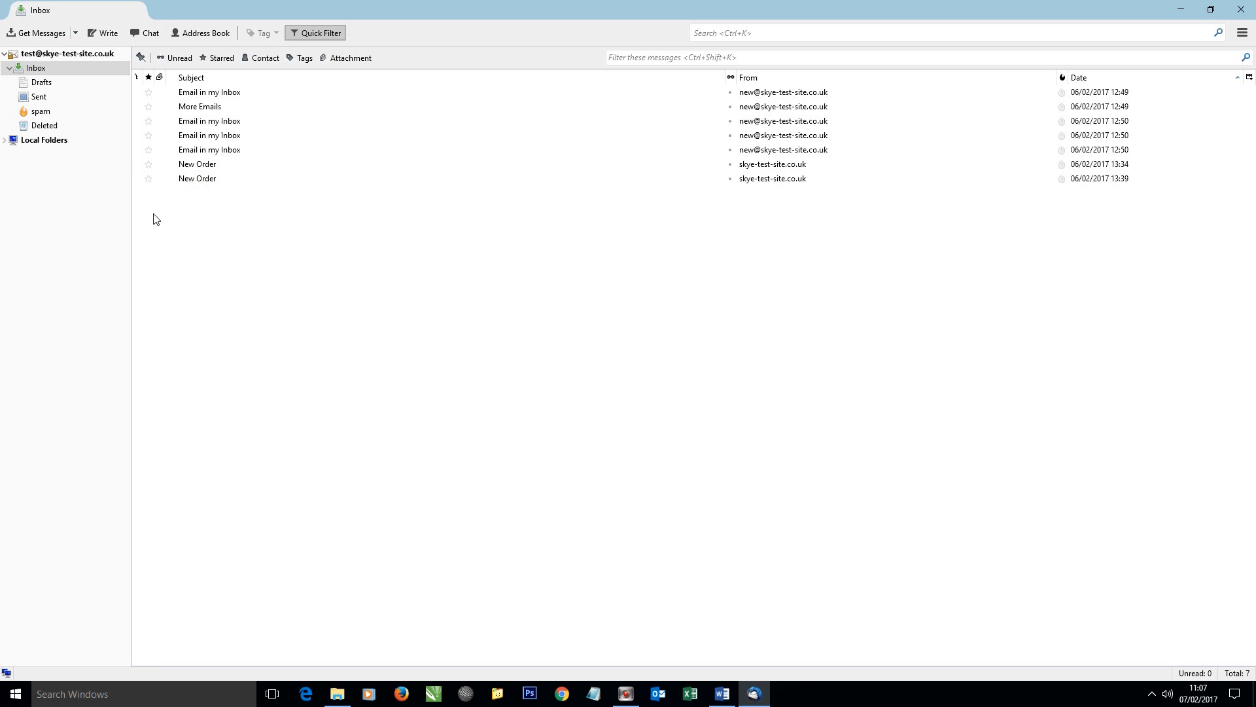
left_click(36, 67)
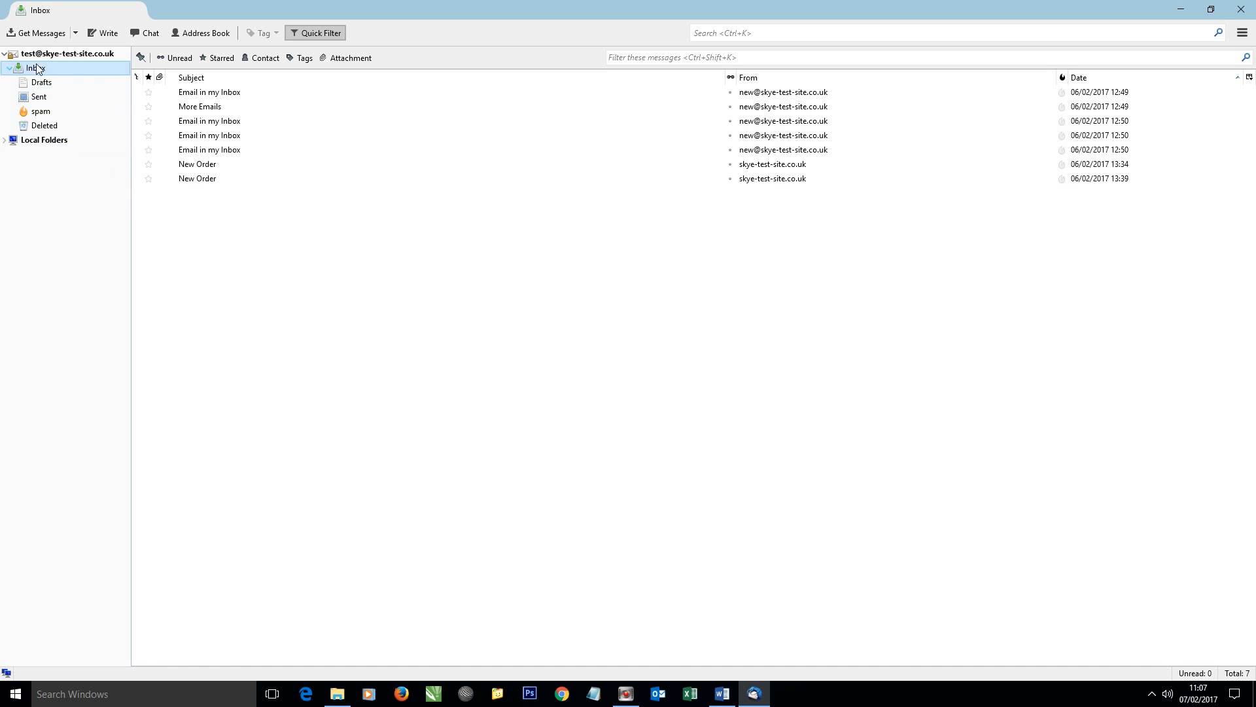
left_click(45, 140)
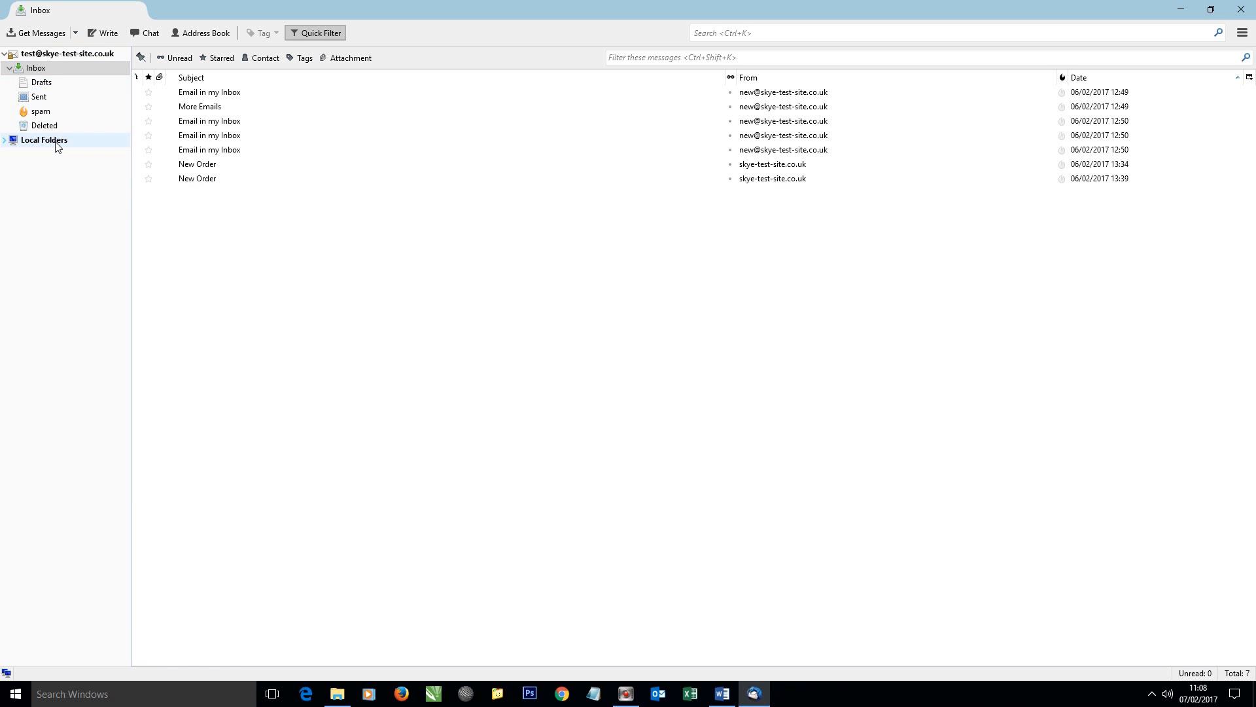
mouse_move(54, 145)
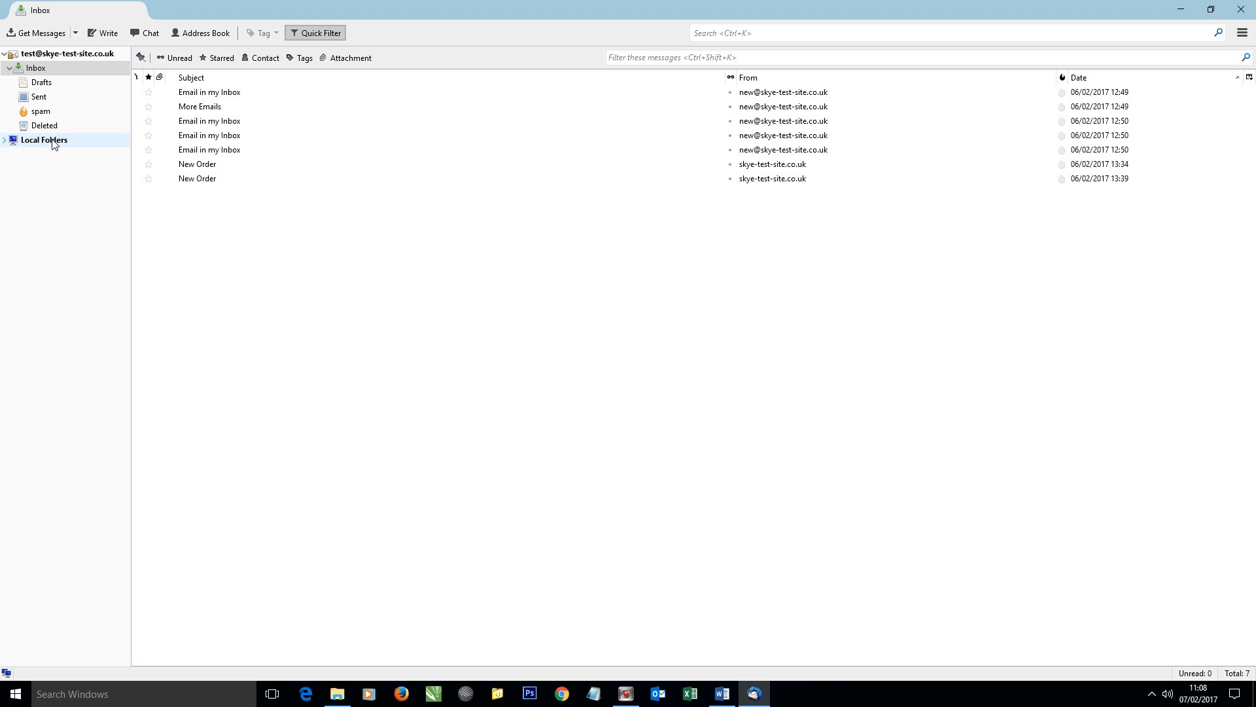
left_click(209, 135)
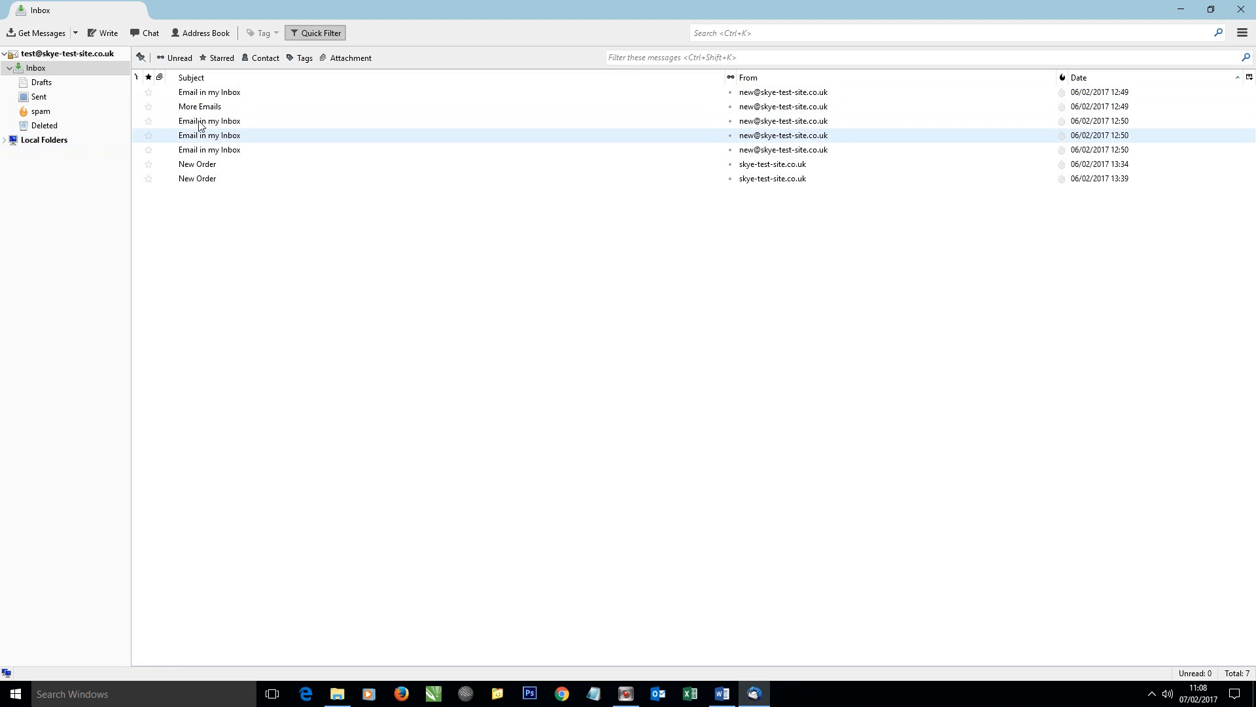
left_click(44, 140)
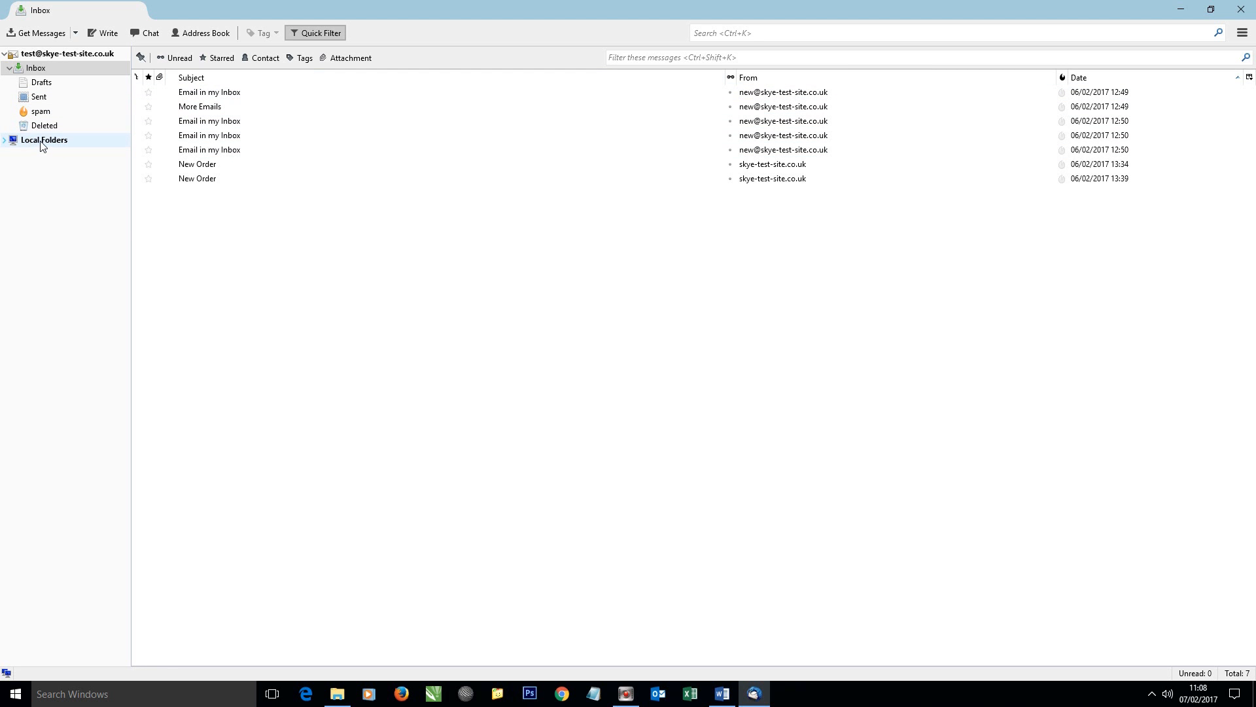
Step: Create a new folder named 'Test - Inbox' under Local Folders
right_click(44, 140)
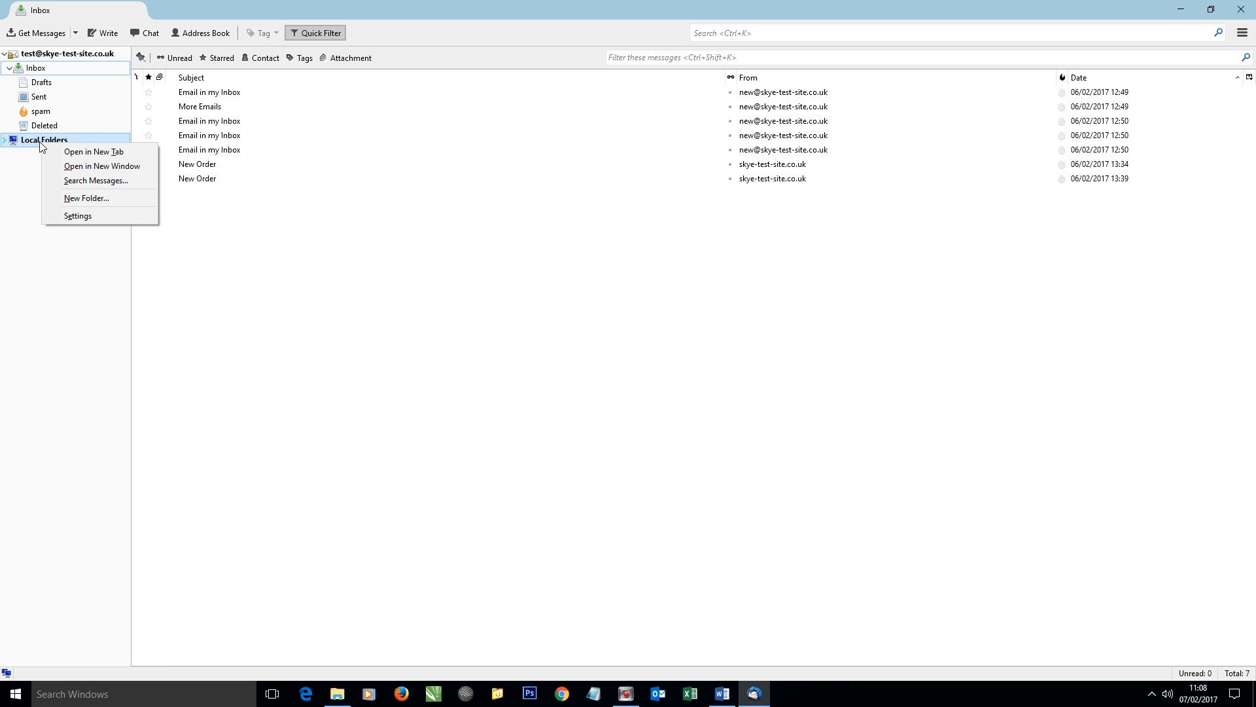
mouse_move(95, 179)
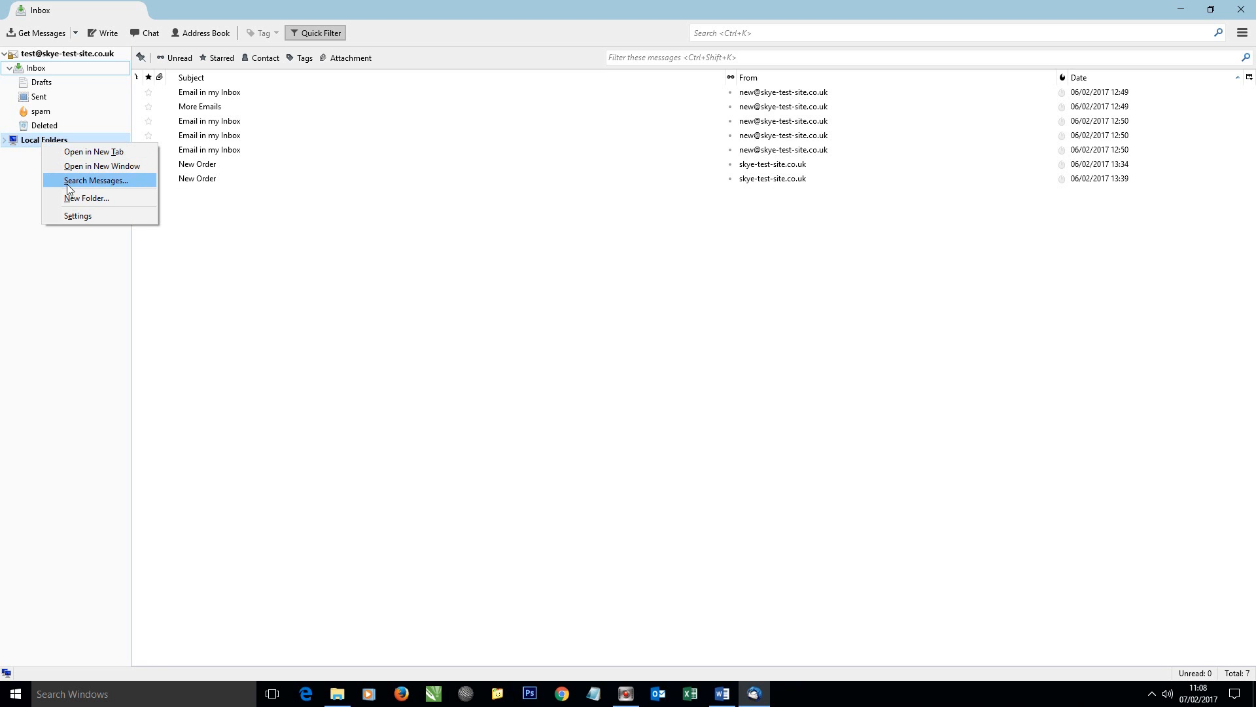
left_click(87, 197)
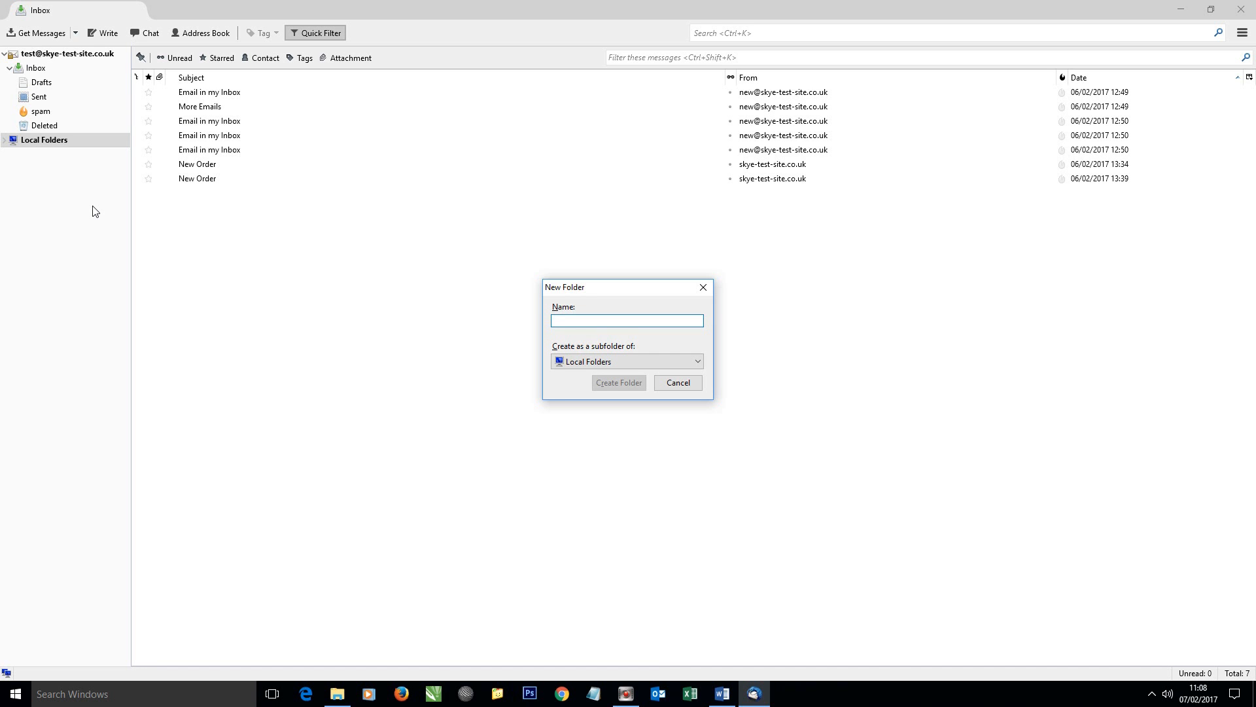
type("Test - Inb")
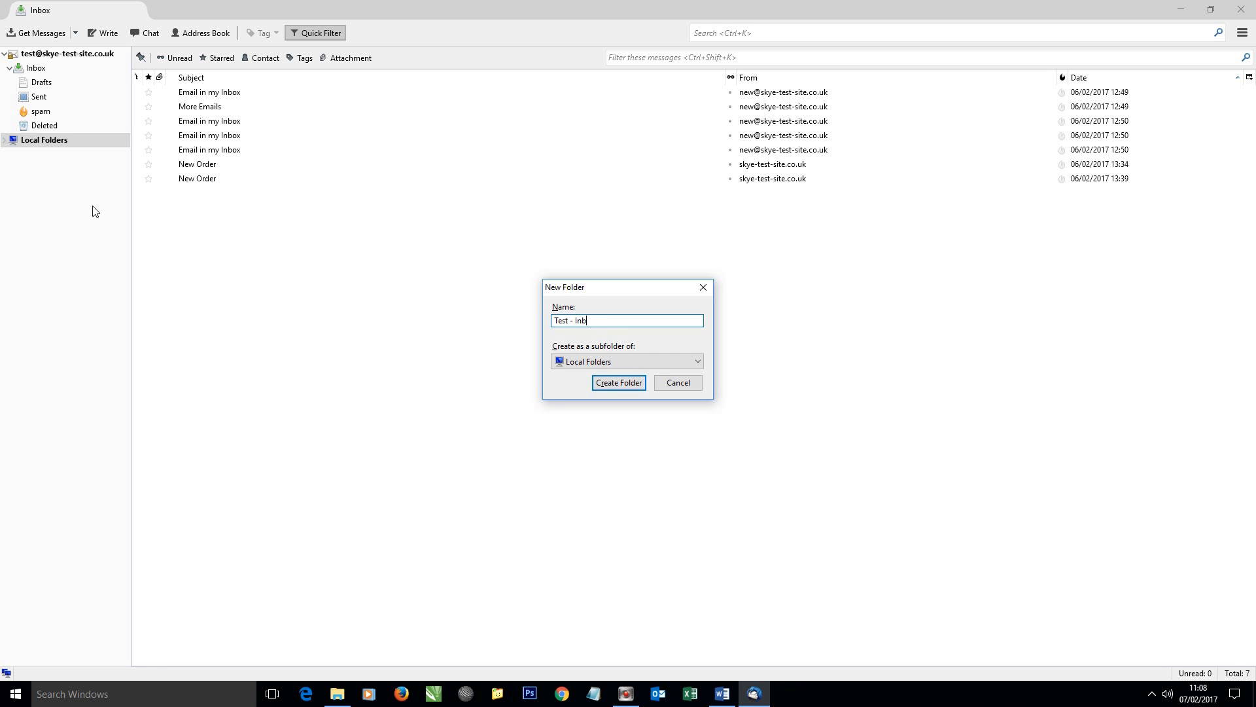
type("ox")
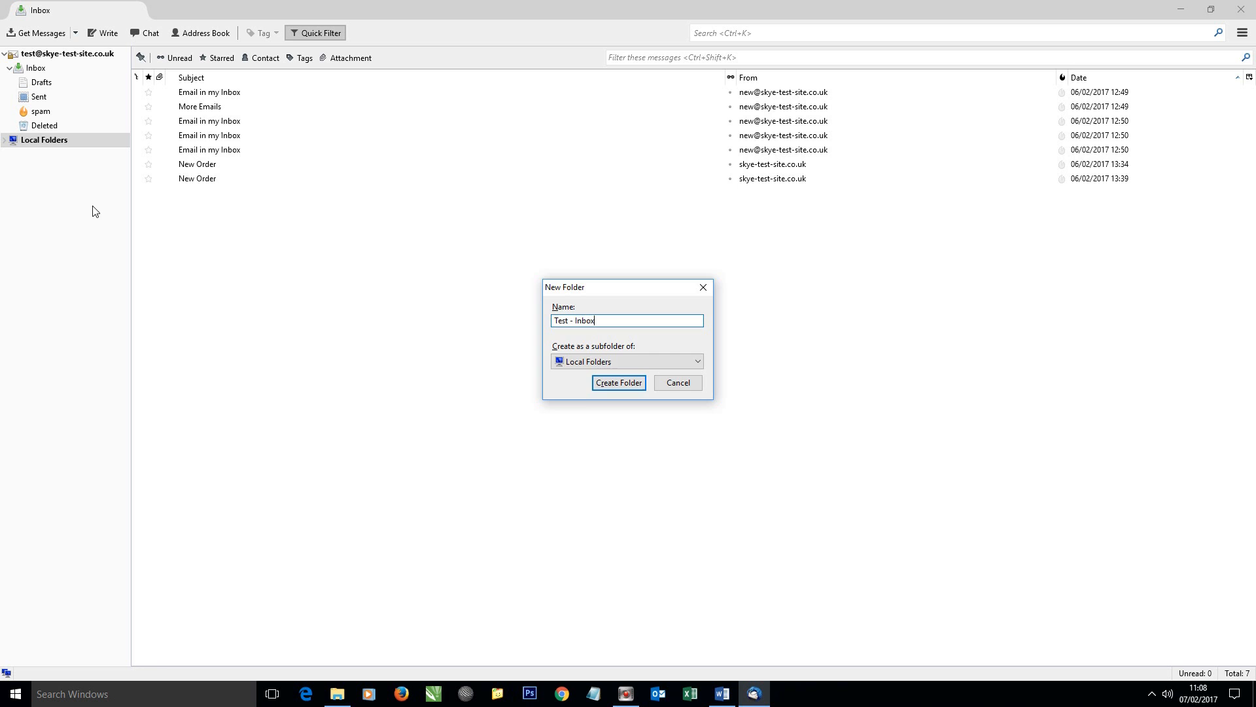
left_click(617, 382)
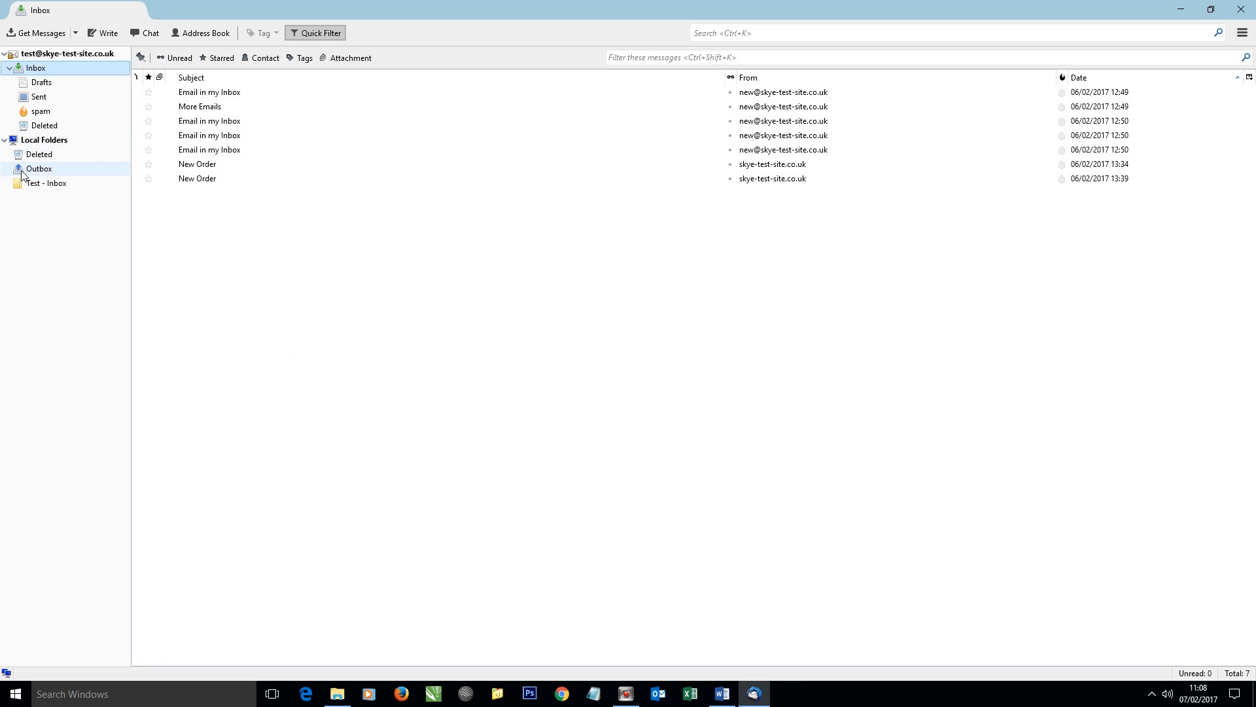
left_click(47, 183)
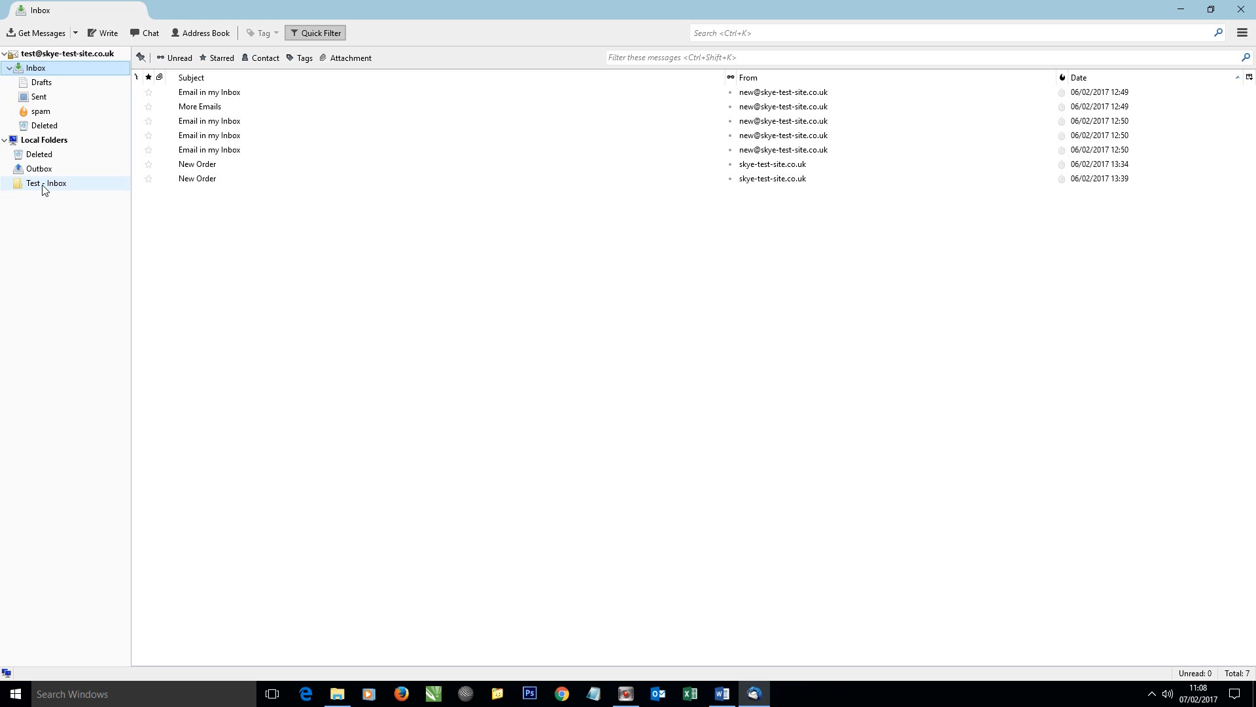
left_click(198, 178)
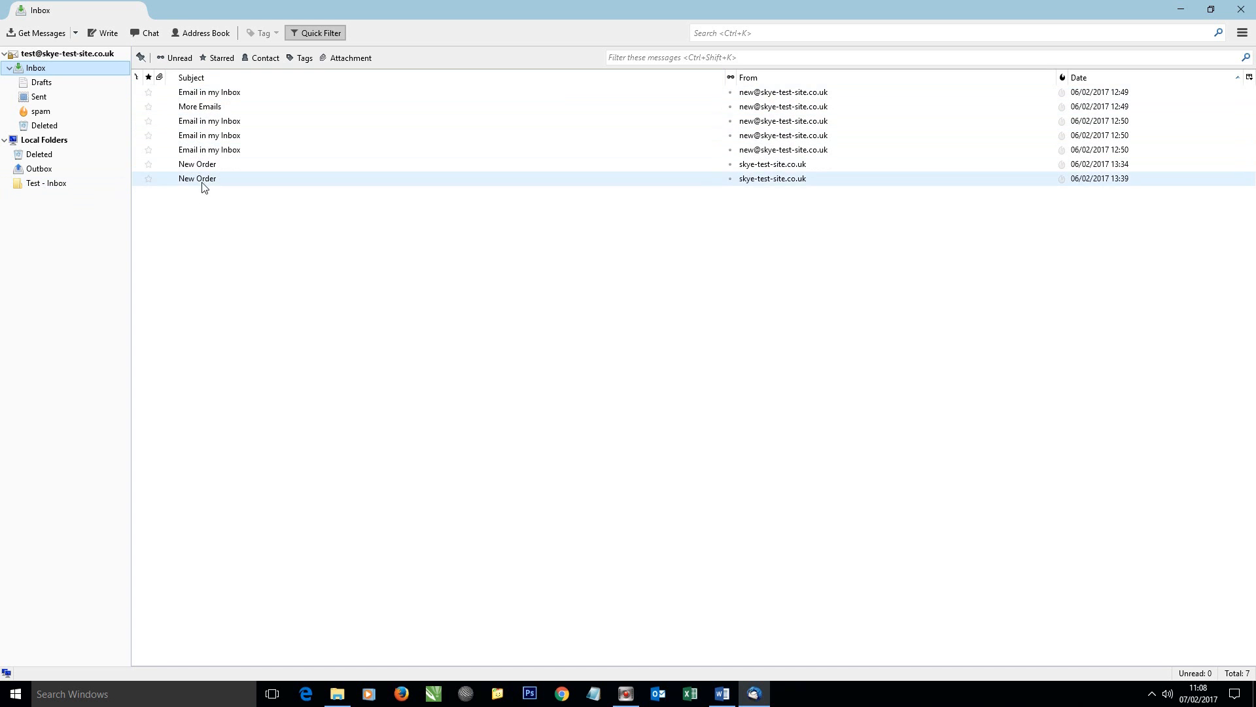
left_click(48, 183)
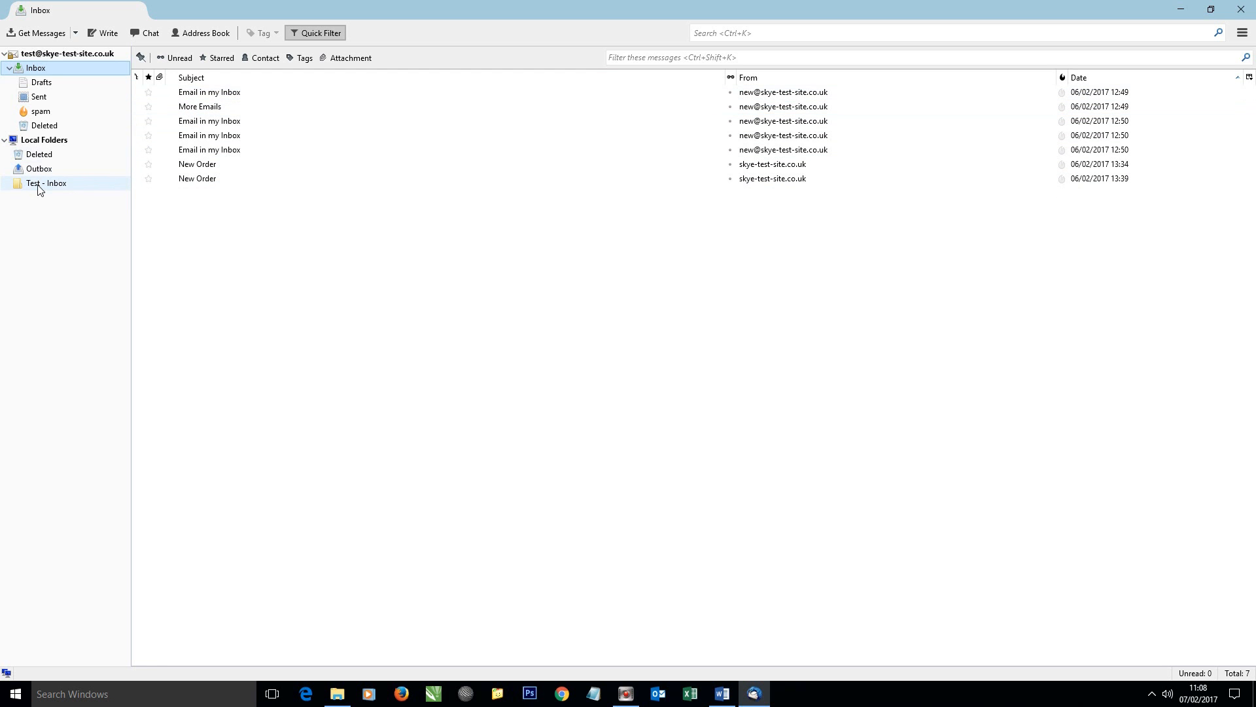
left_click(210, 134)
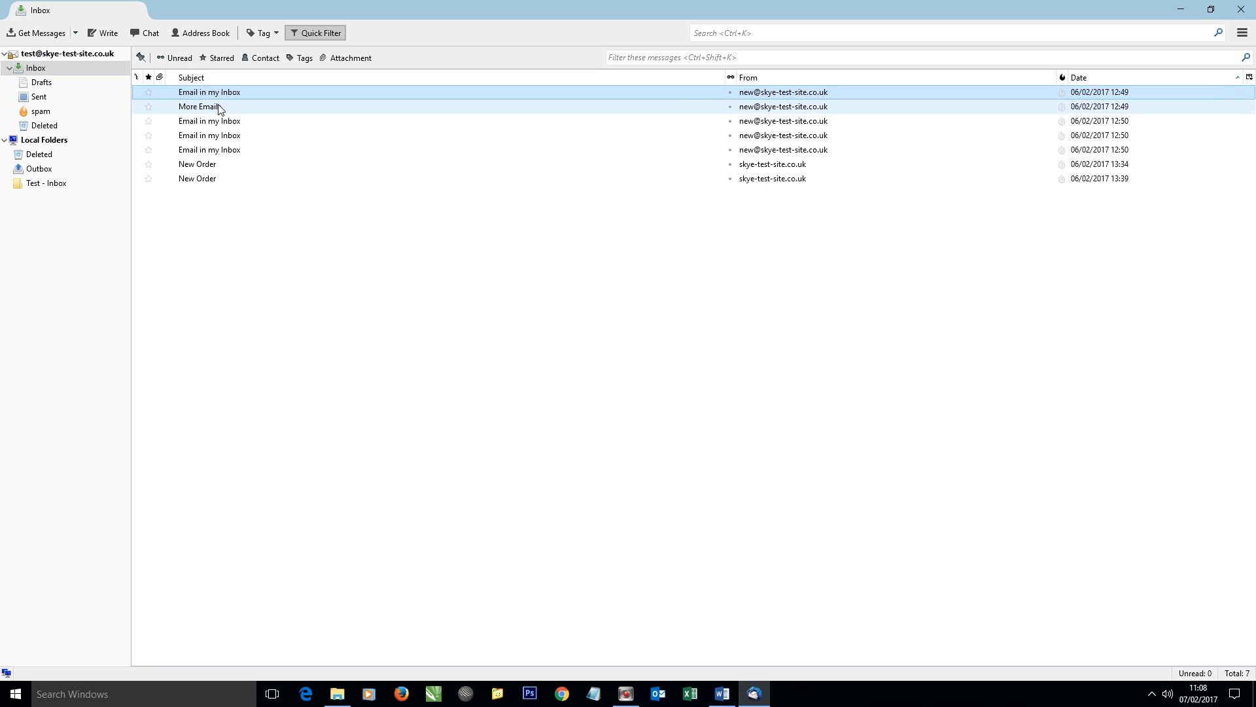
Step: Select all seven Inbox messages and copy them into Local Folders > Test - Inbox
key("ctrl+a")
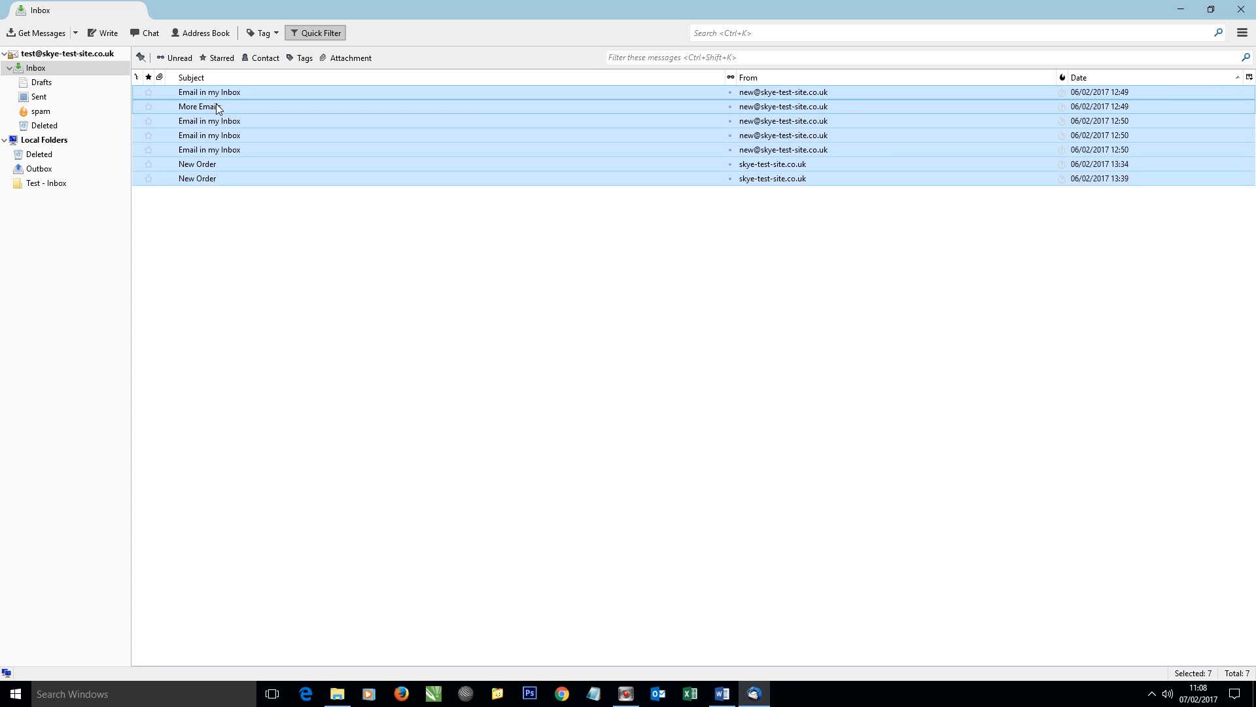
right_click(214, 106)
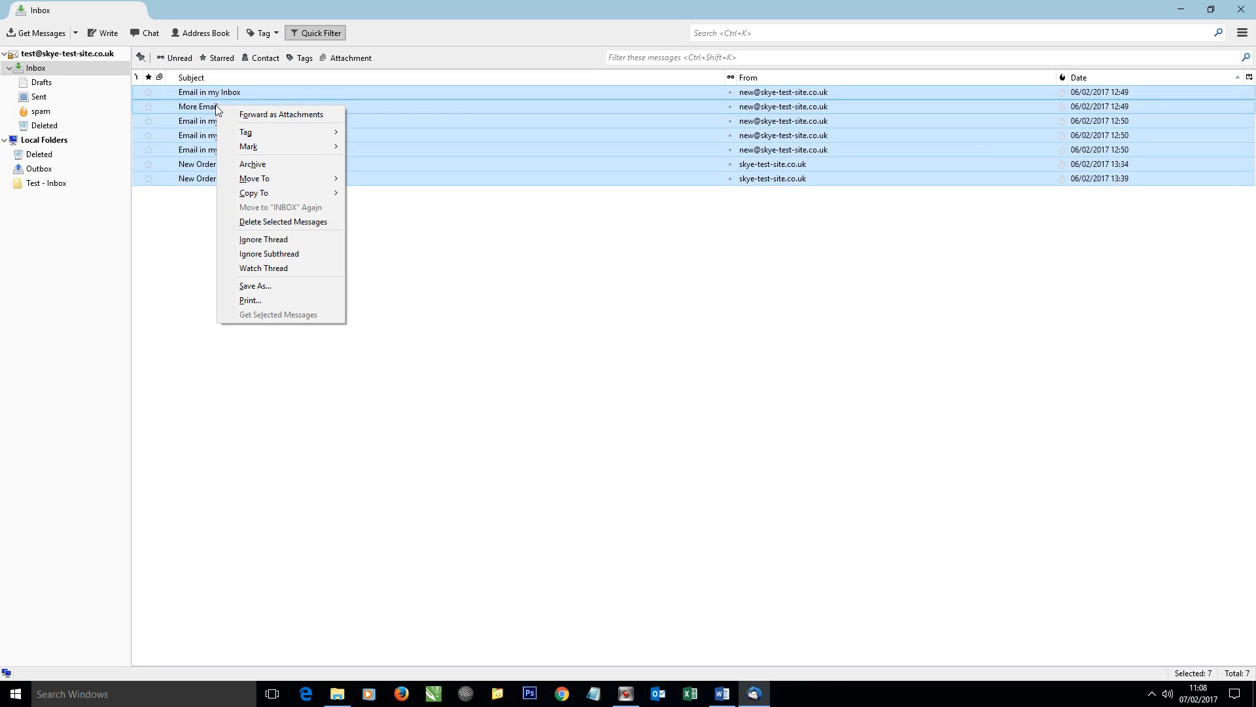
mouse_move(256, 178)
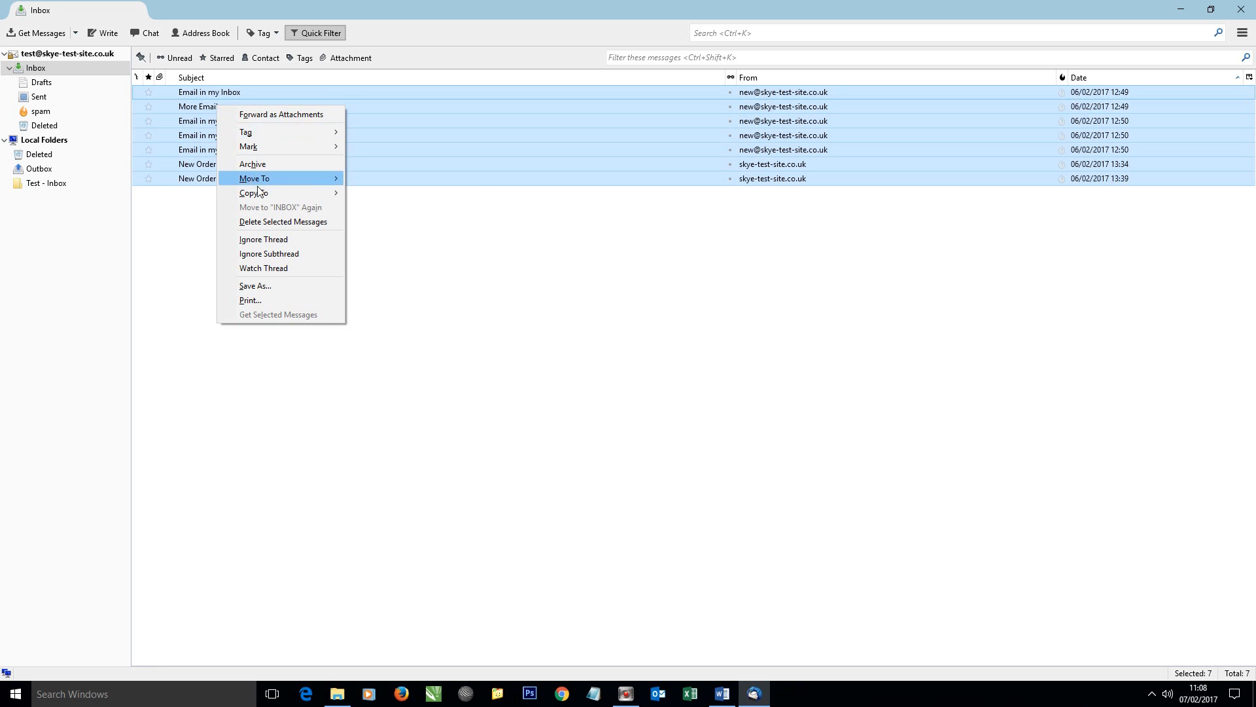
mouse_move(253, 193)
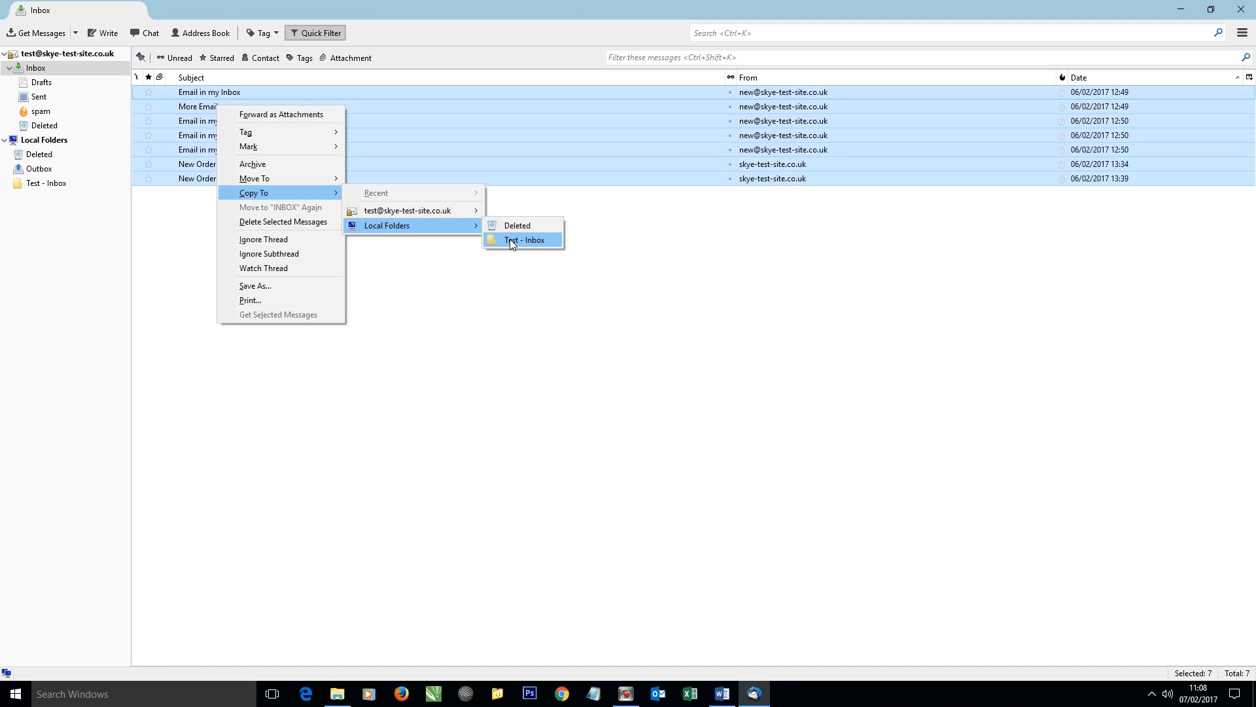
left_click(526, 239)
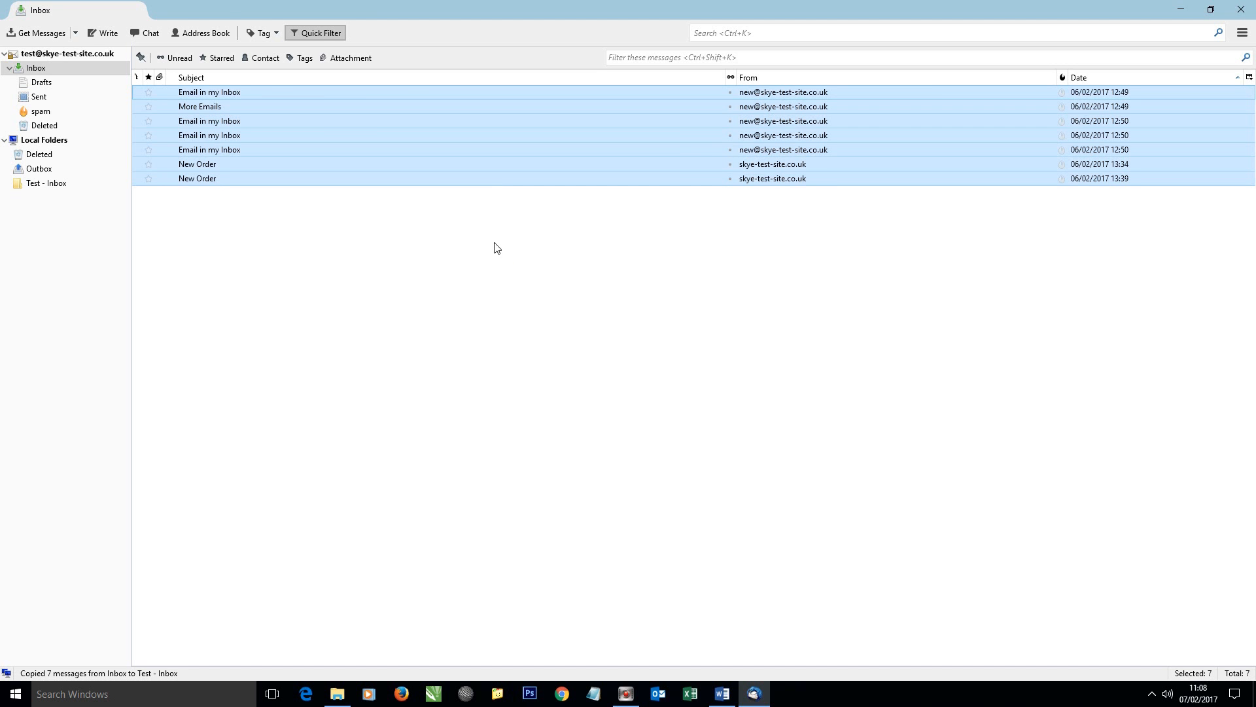
mouse_move(476, 243)
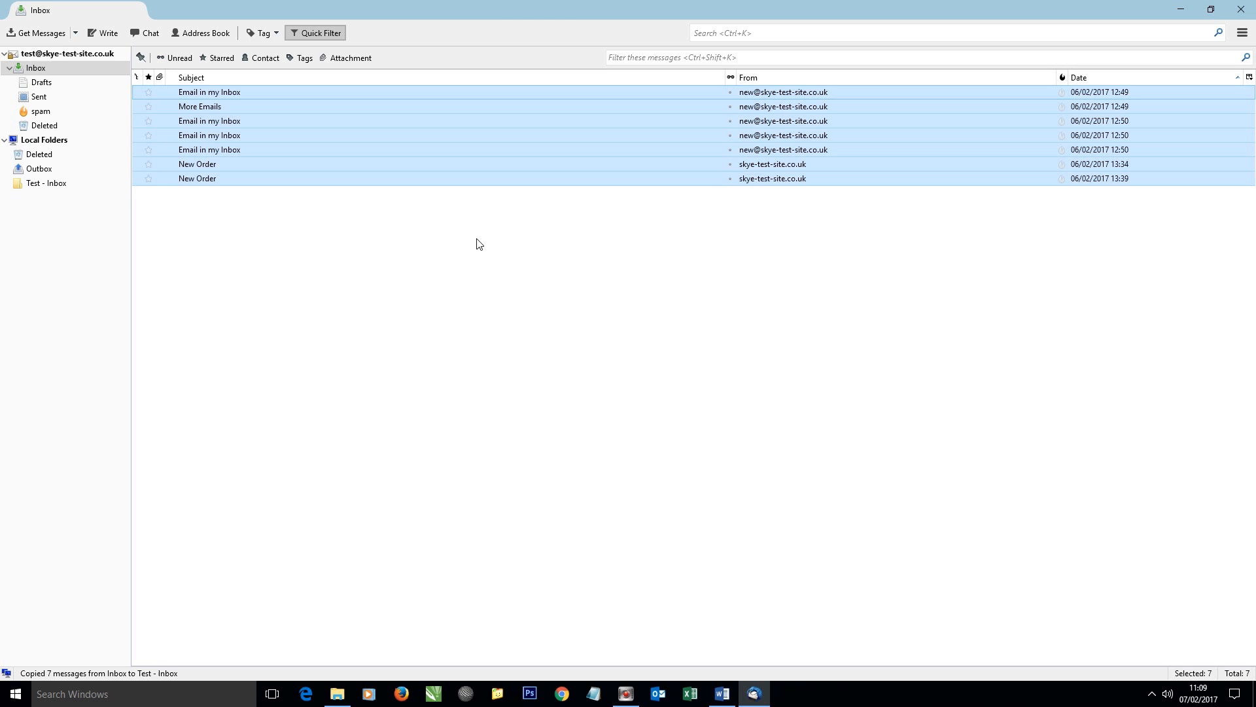
mouse_move(138, 679)
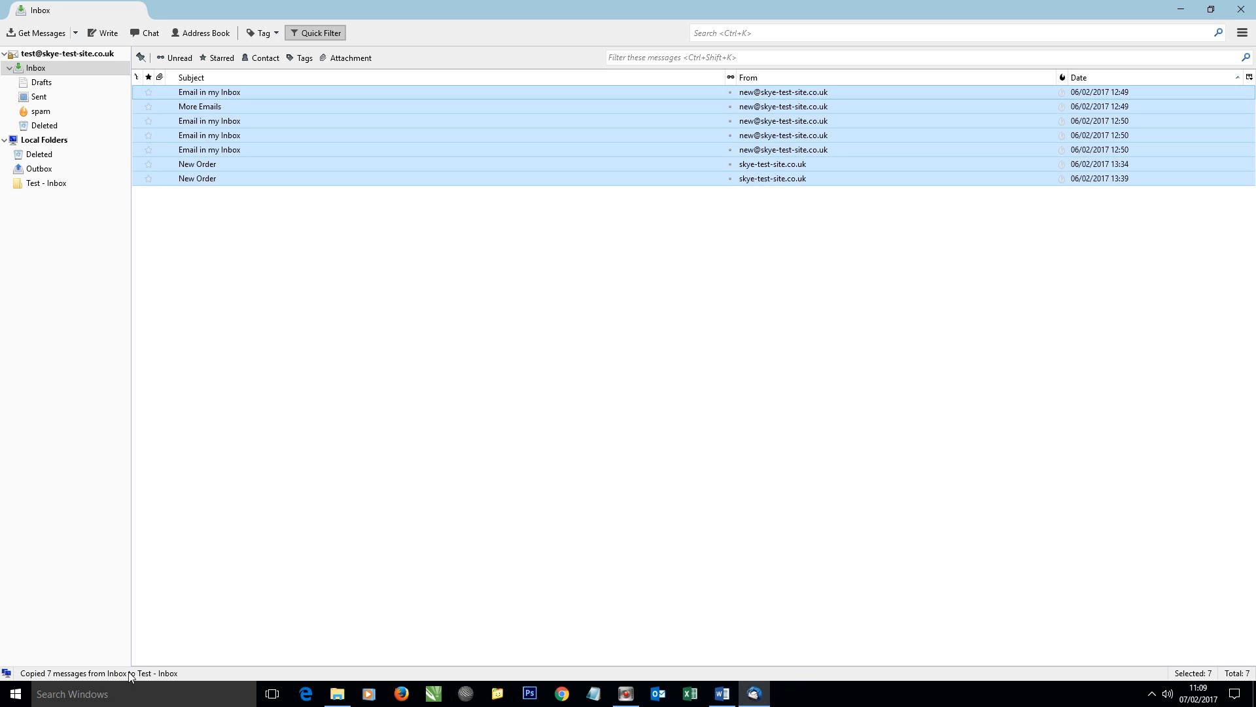
Step: Open the local Test - Inbox folder and view the seven copied backup messages
left_click(47, 183)
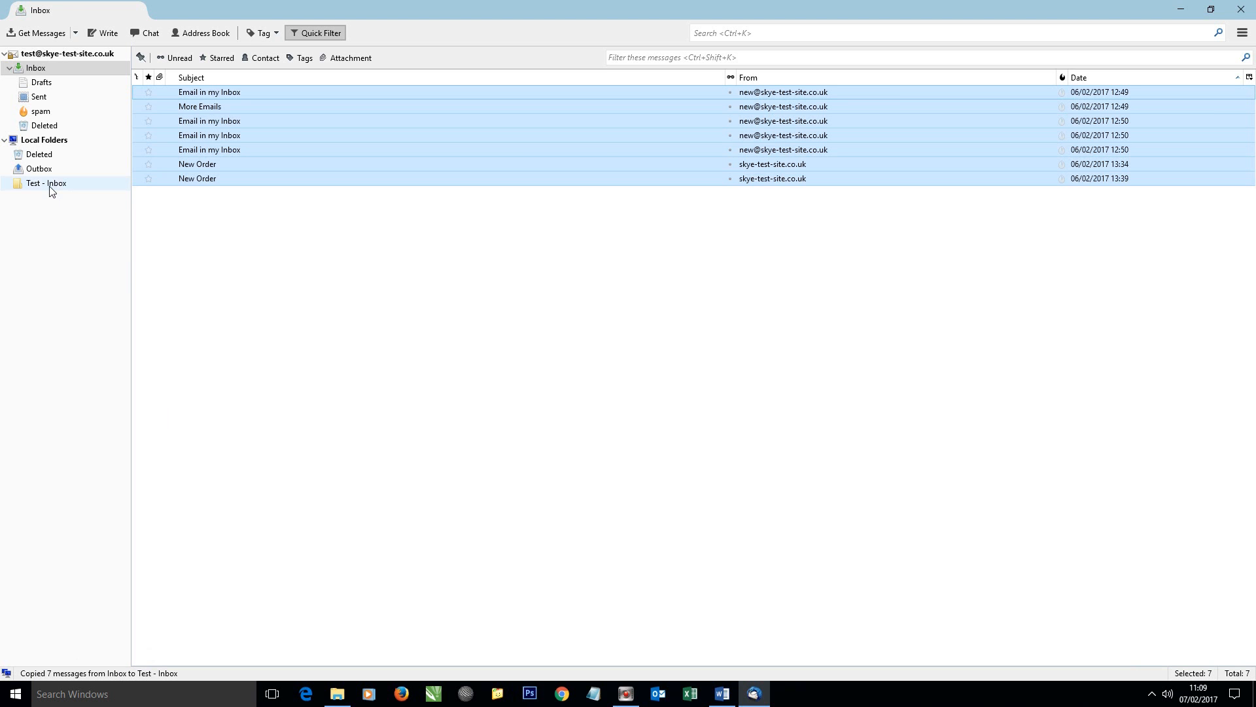
left_click(46, 183)
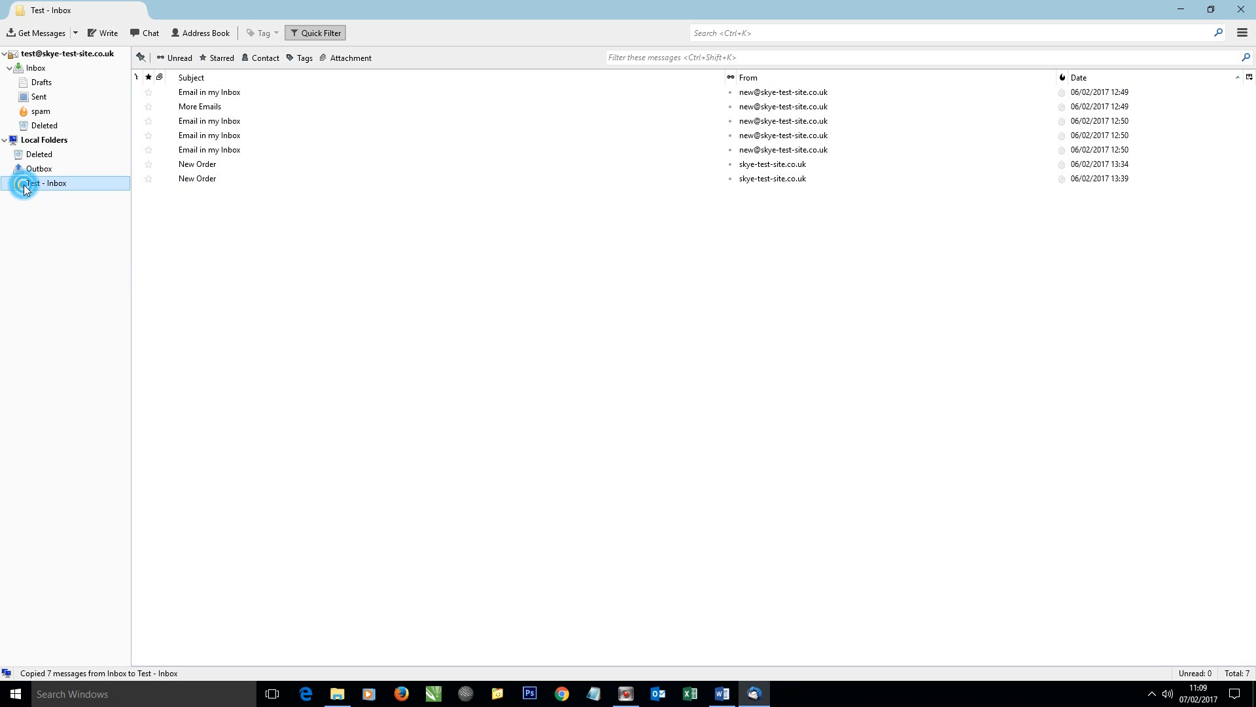
left_click(209, 92)
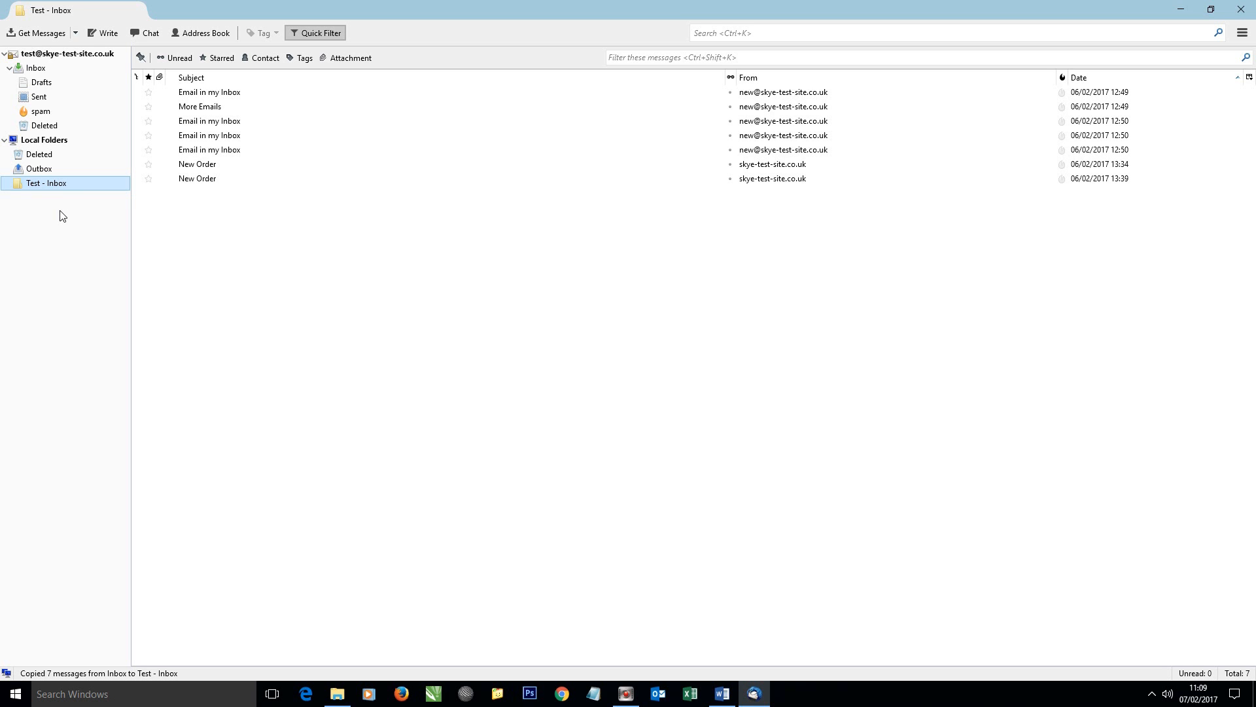
mouse_move(61, 218)
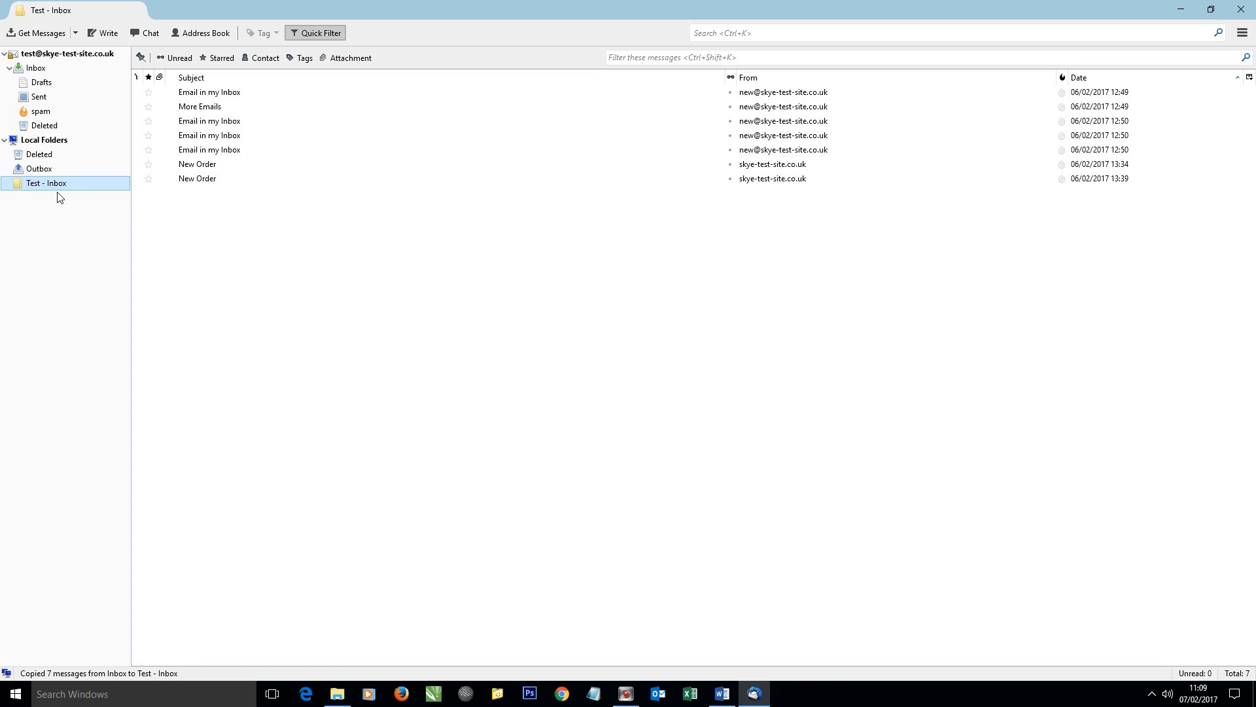
left_click(68, 52)
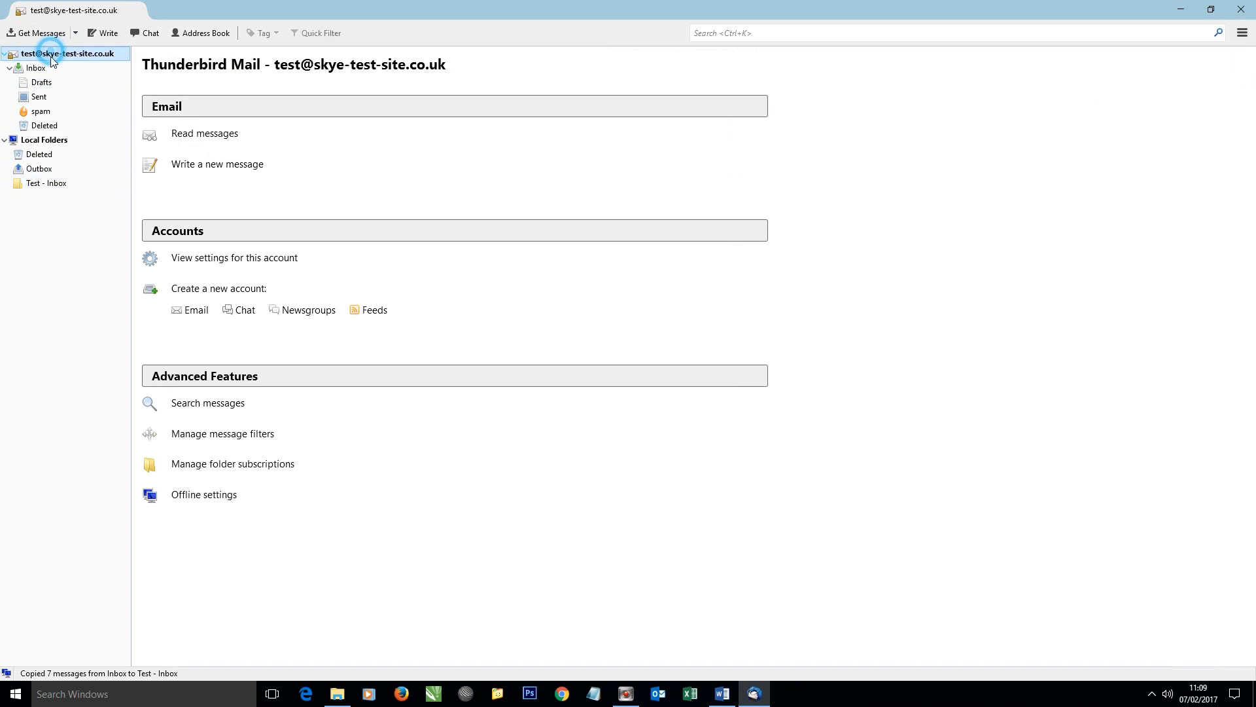
right_click(68, 52)
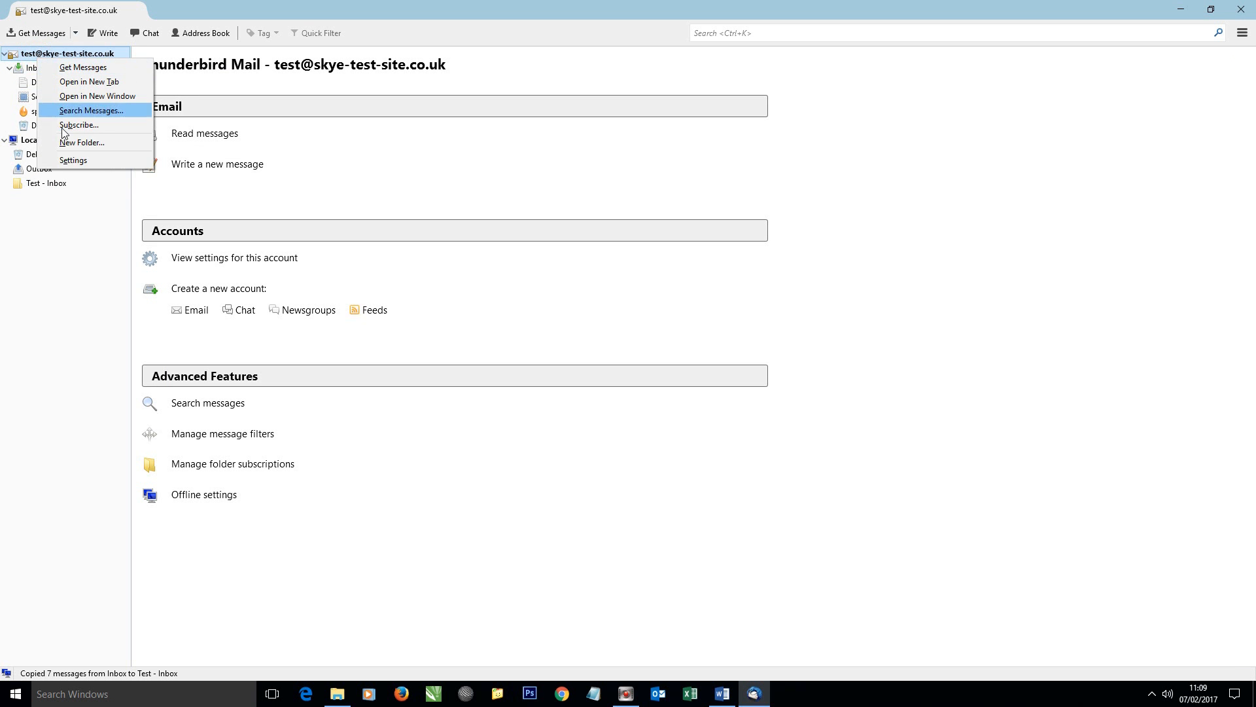
mouse_move(72, 160)
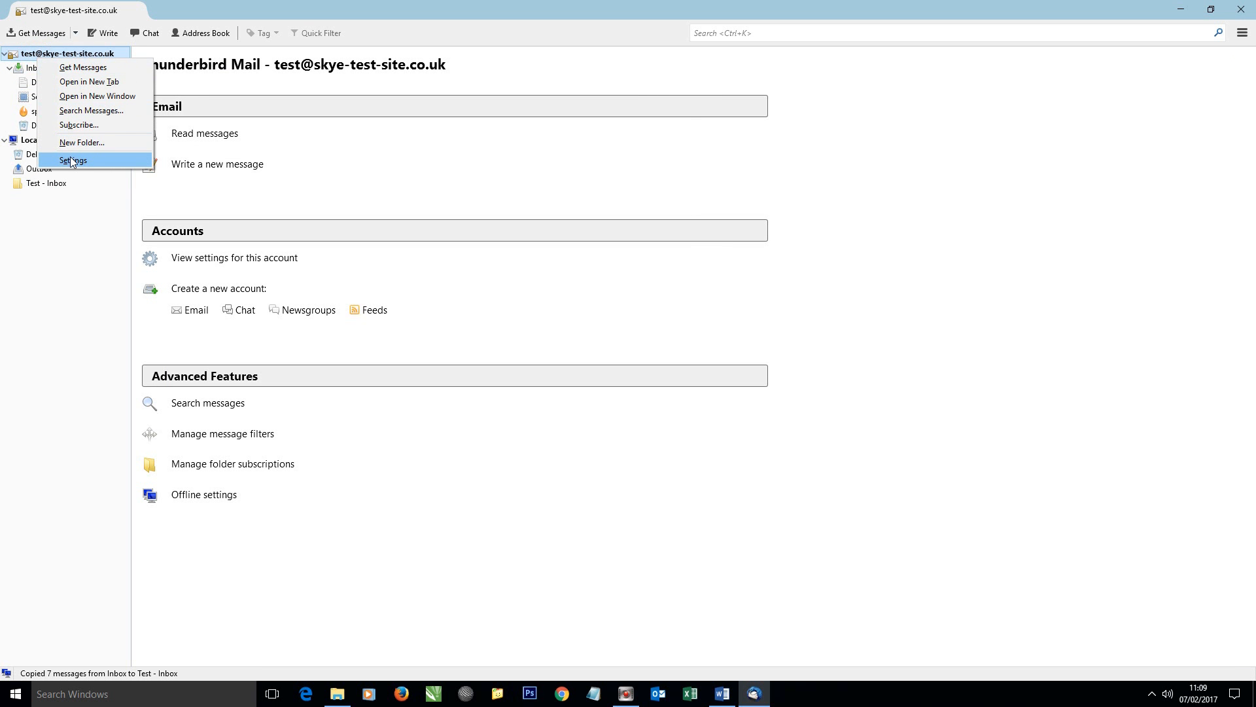
left_click(73, 160)
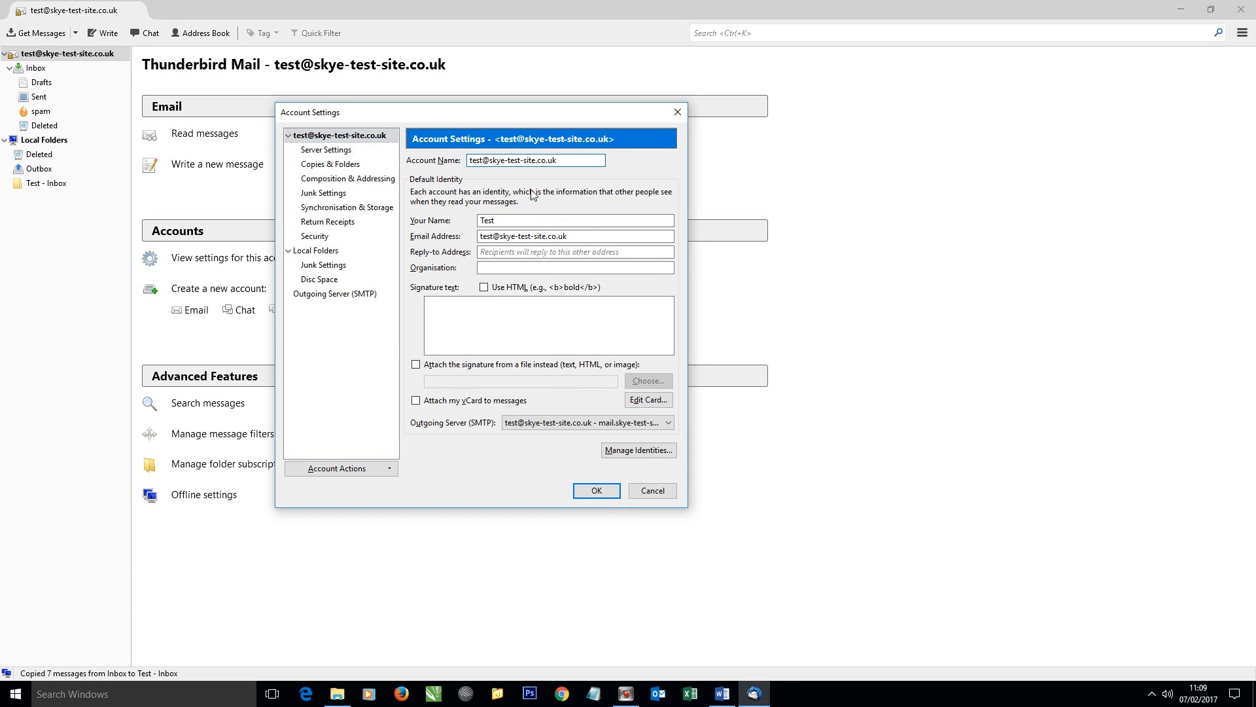
type("OLD")
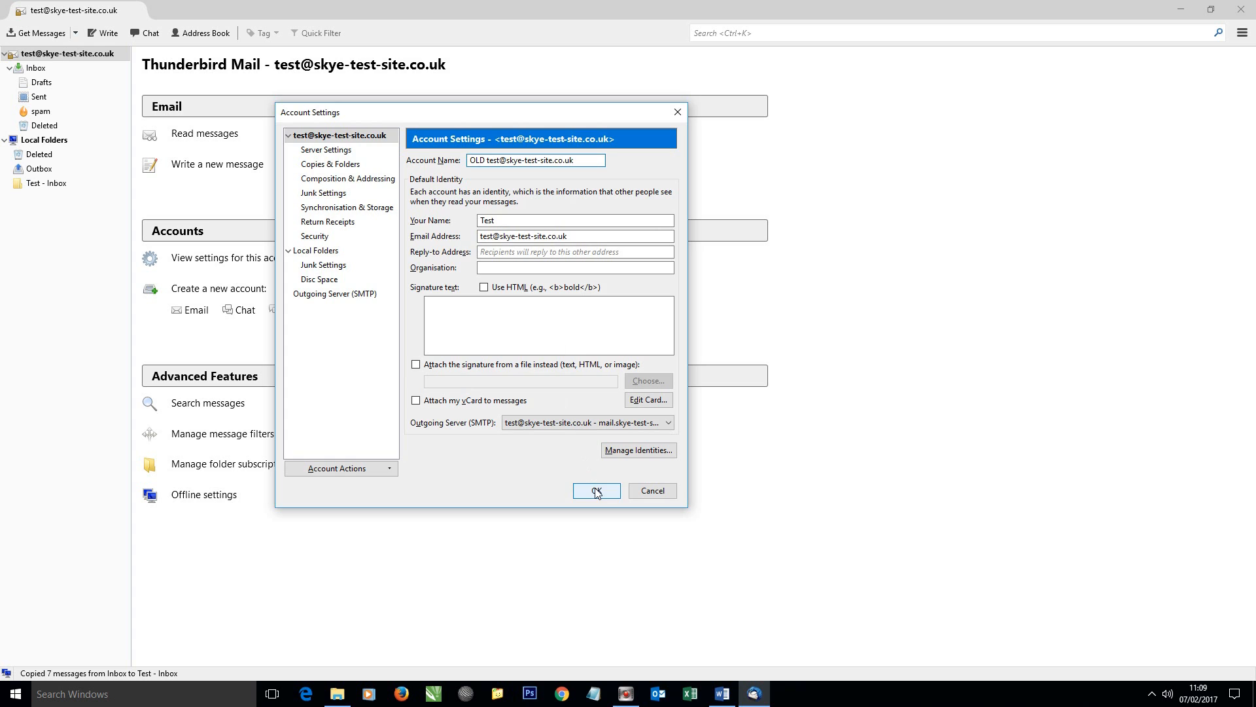
left_click(597, 490)
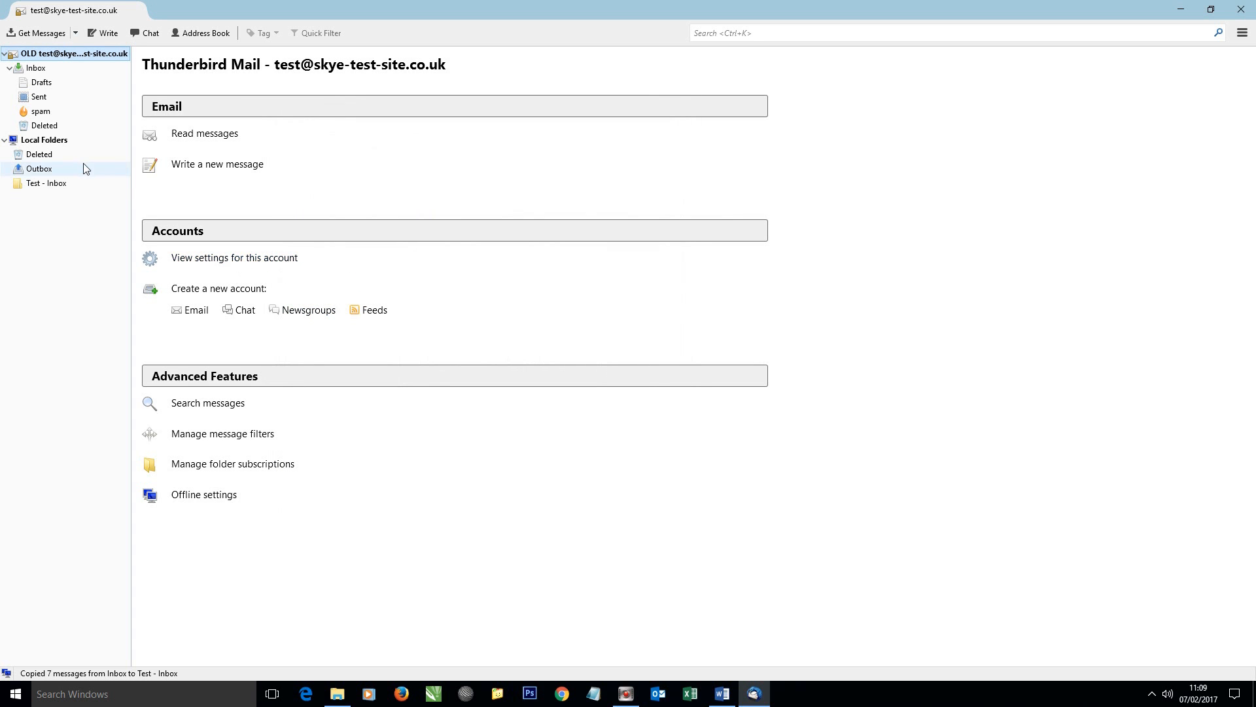
left_click(36, 67)
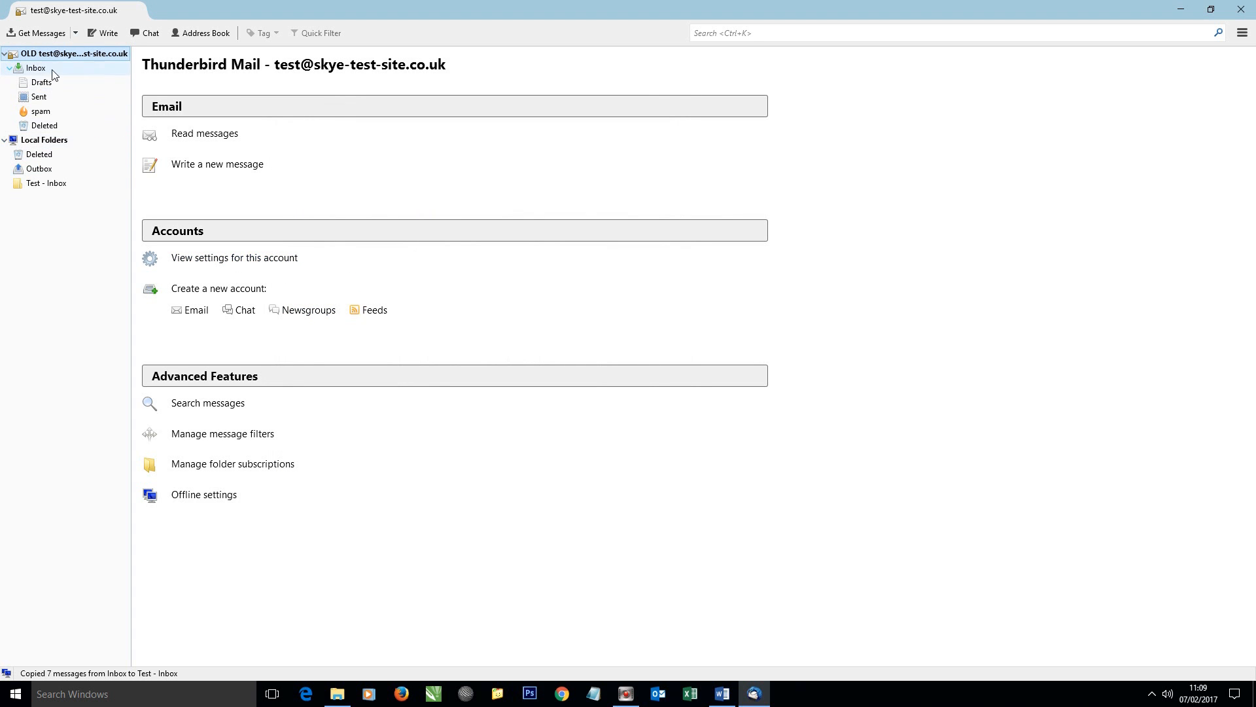
mouse_move(108, 70)
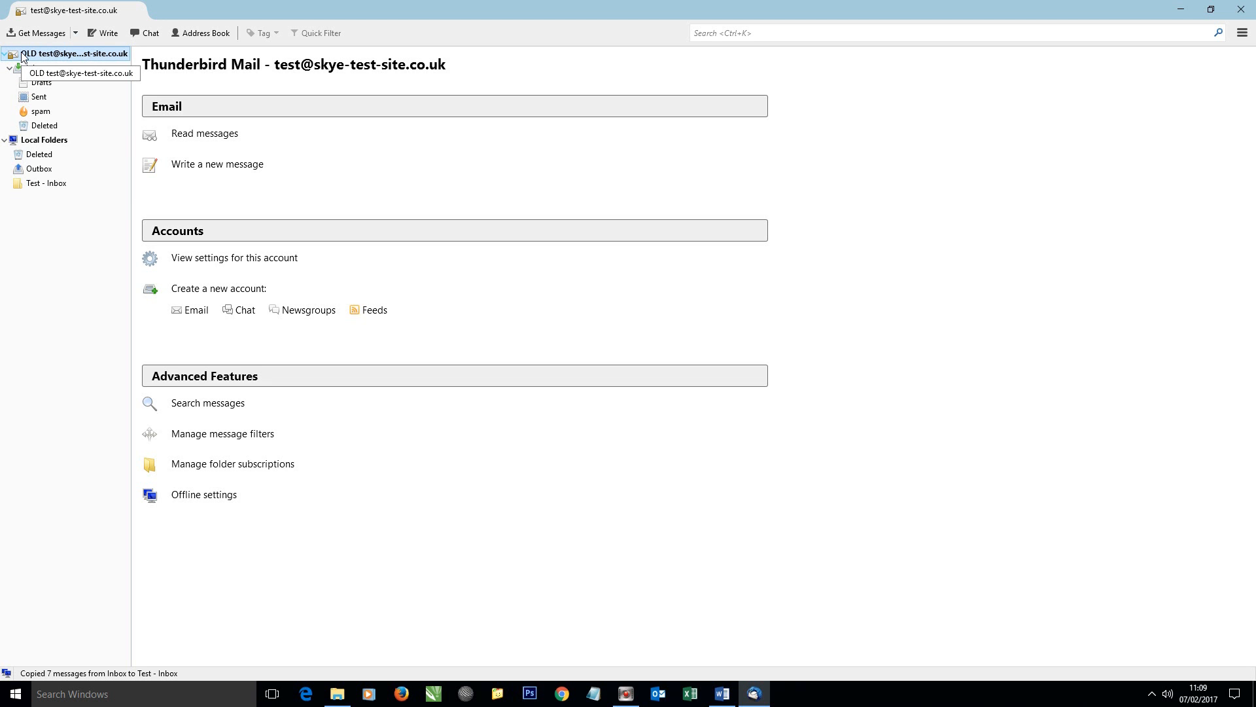
left_click(46, 141)
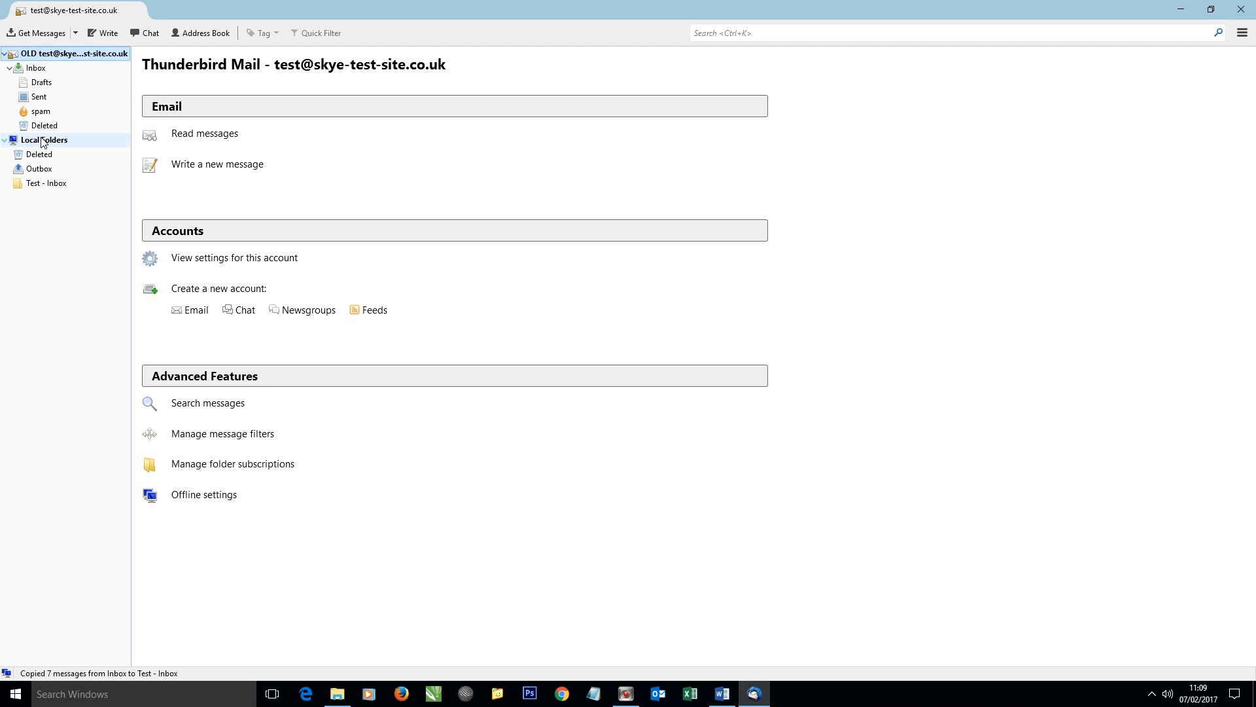
left_click(39, 155)
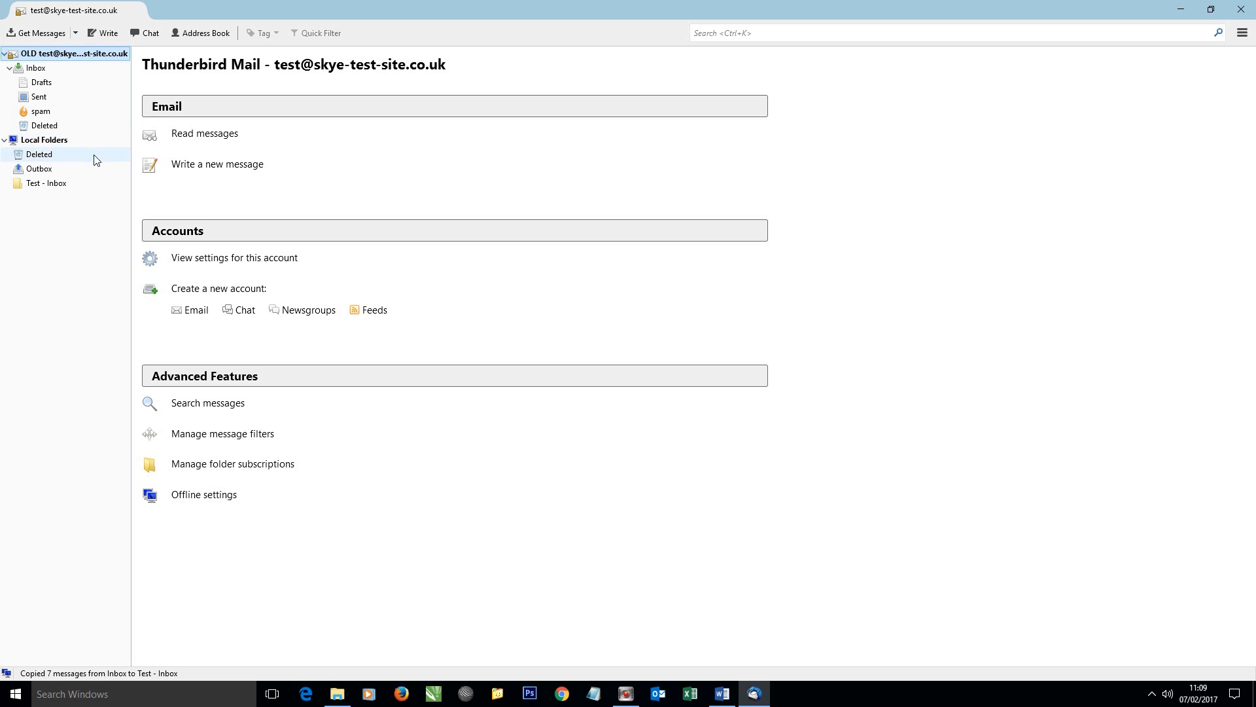
left_click(38, 168)
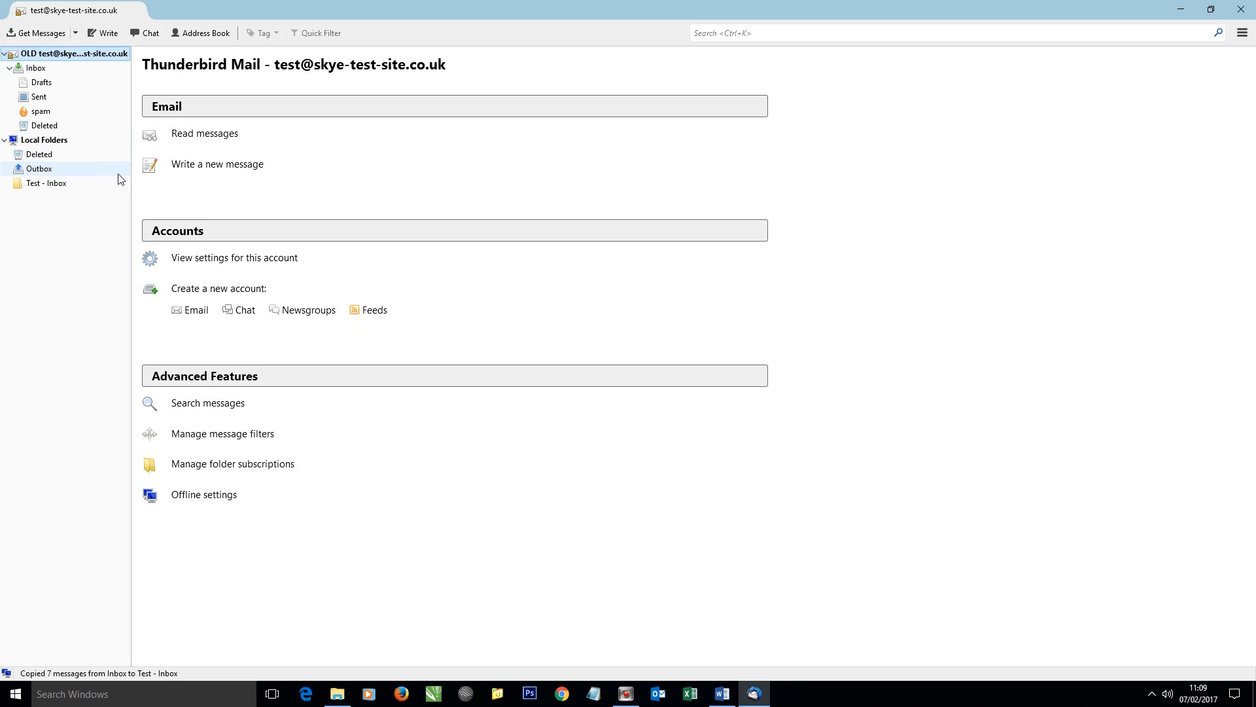
left_click(47, 183)
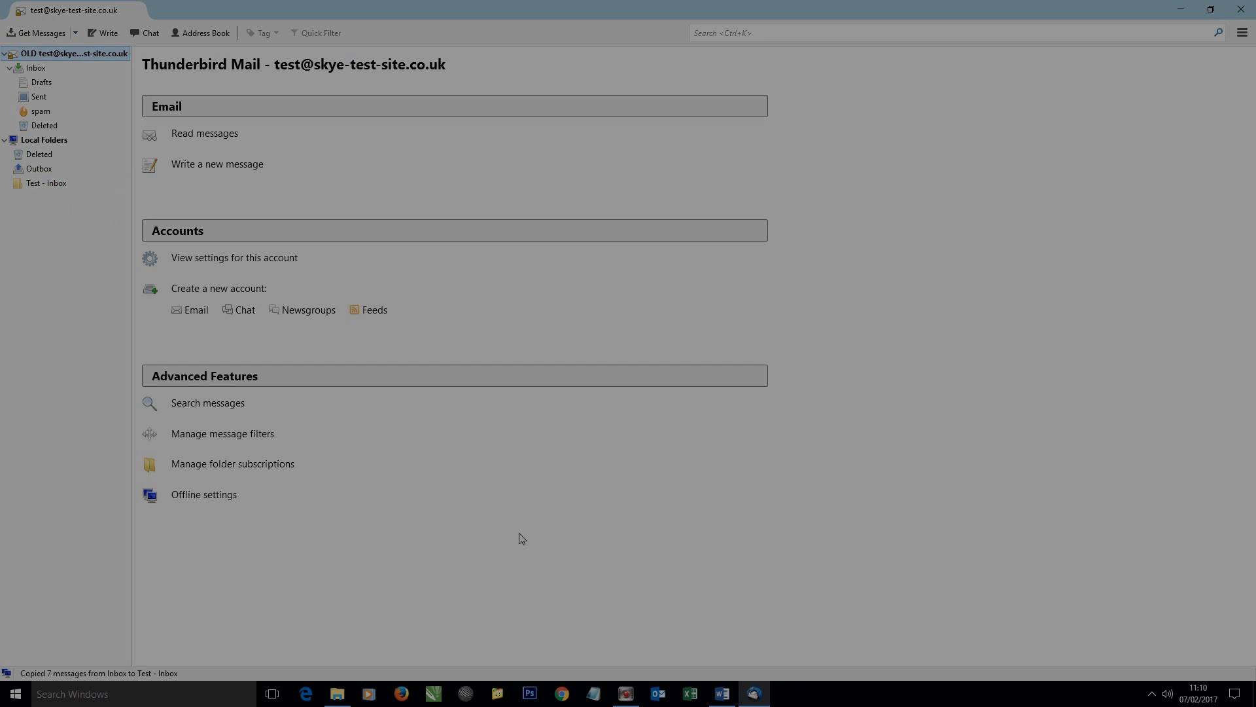
left_click(37, 154)
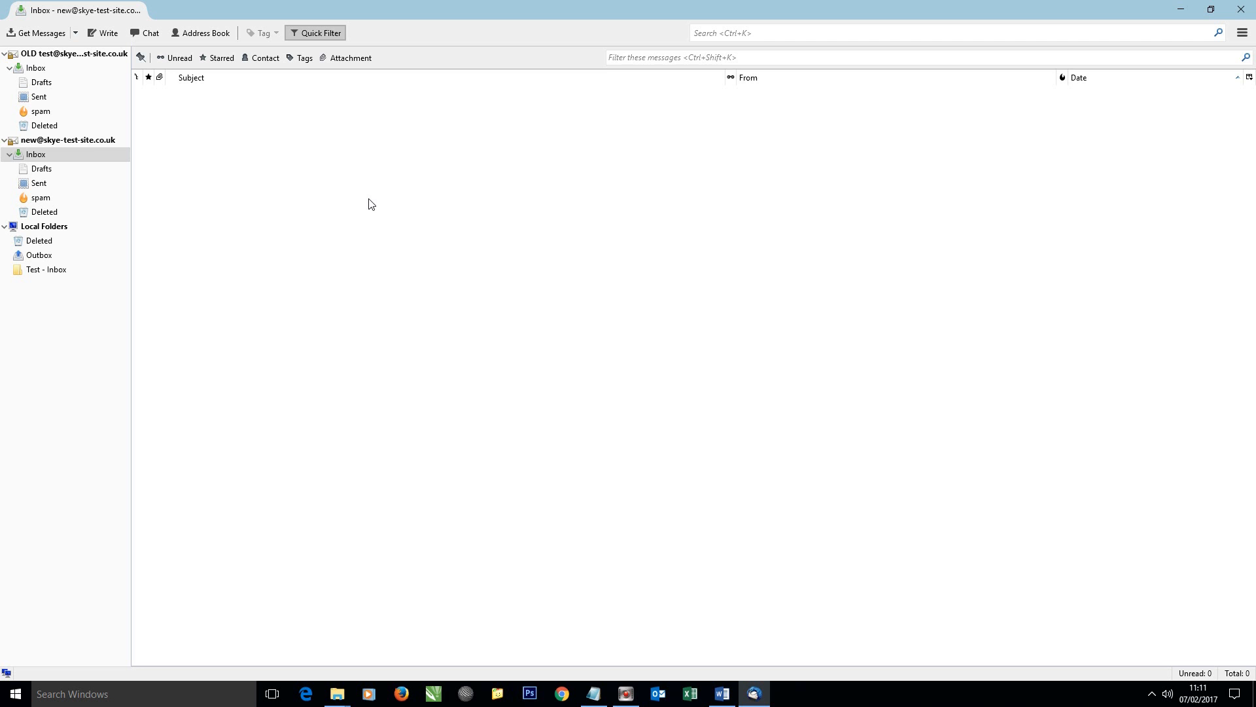
left_click(68, 140)
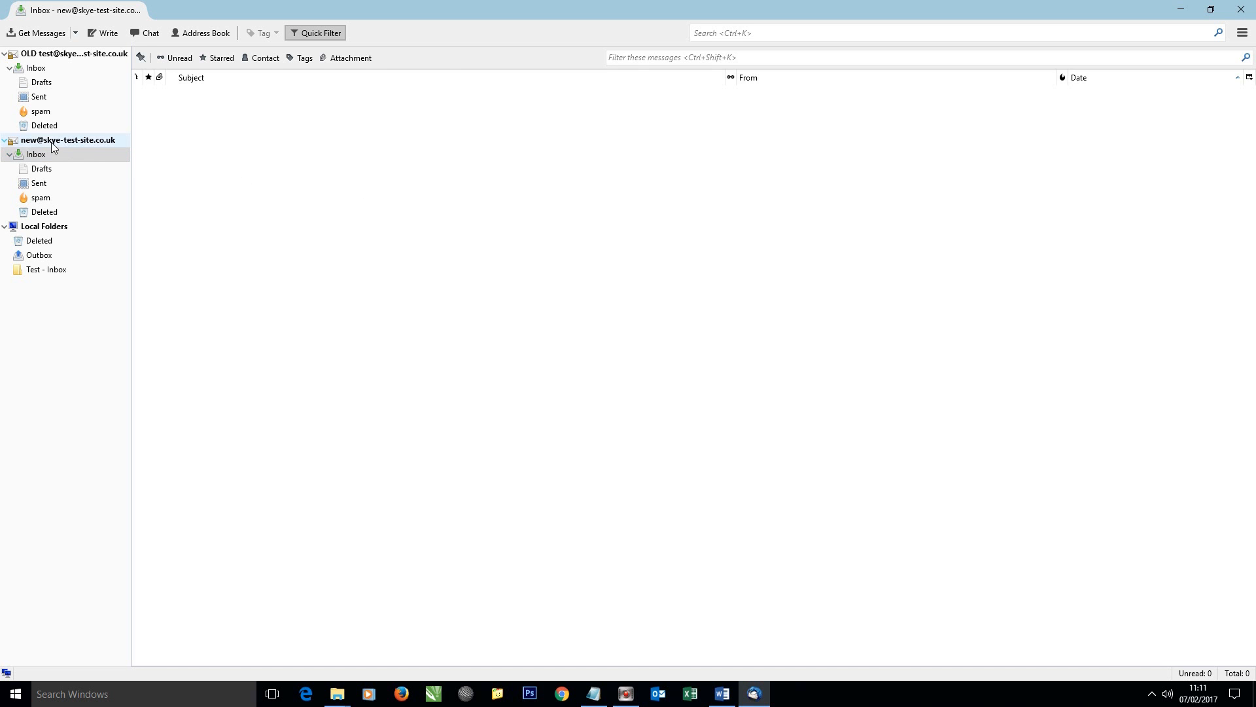
left_click(70, 140)
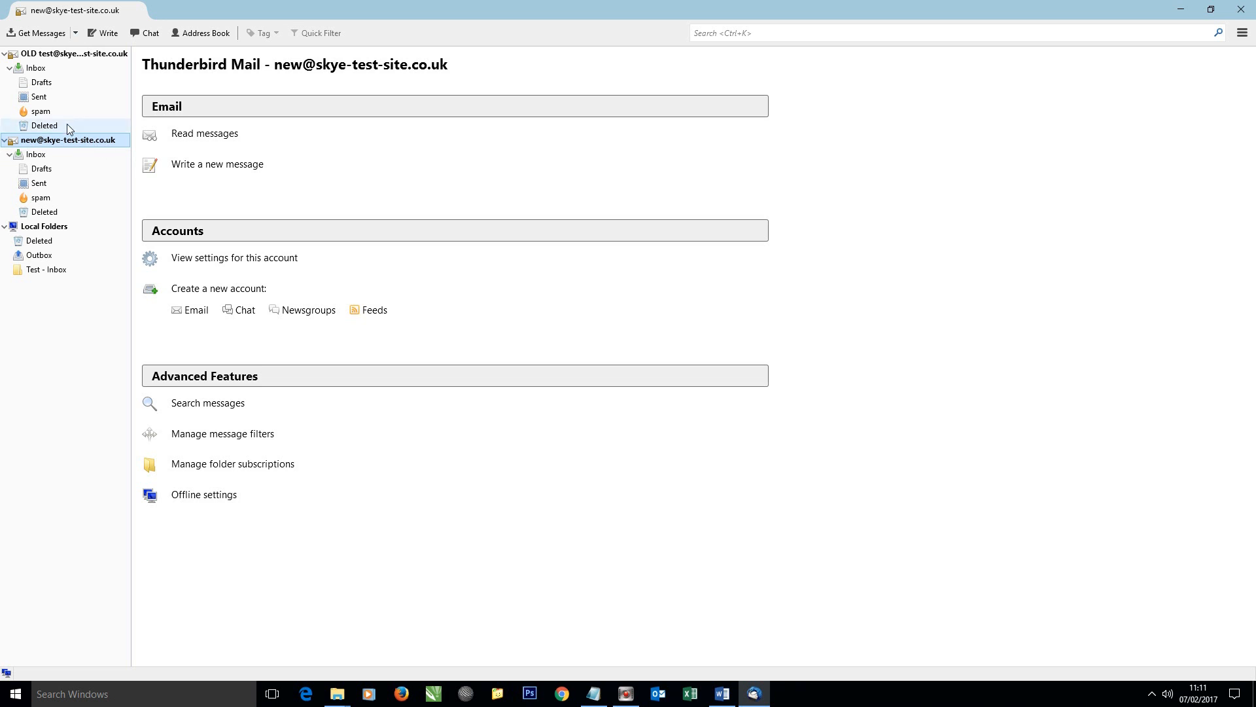
mouse_move(45, 53)
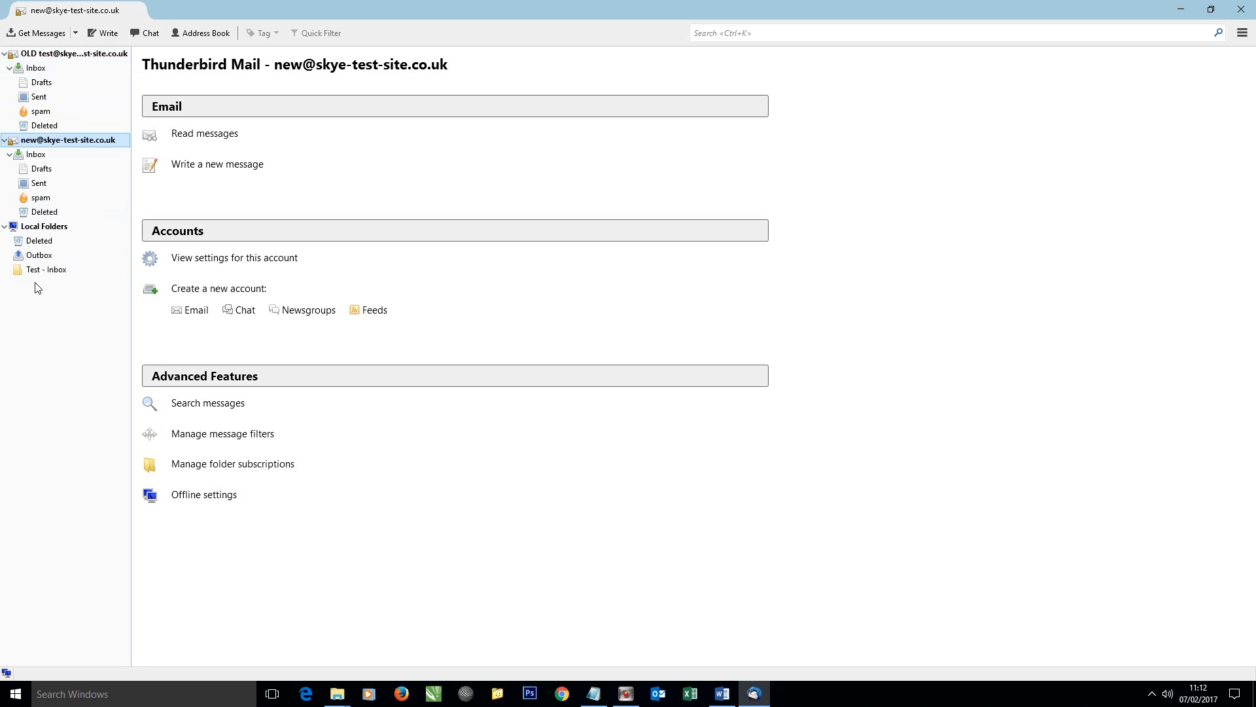
Step: Move all seven messages from Test - Inbox into the new account's Inbox
left_click(46, 269)
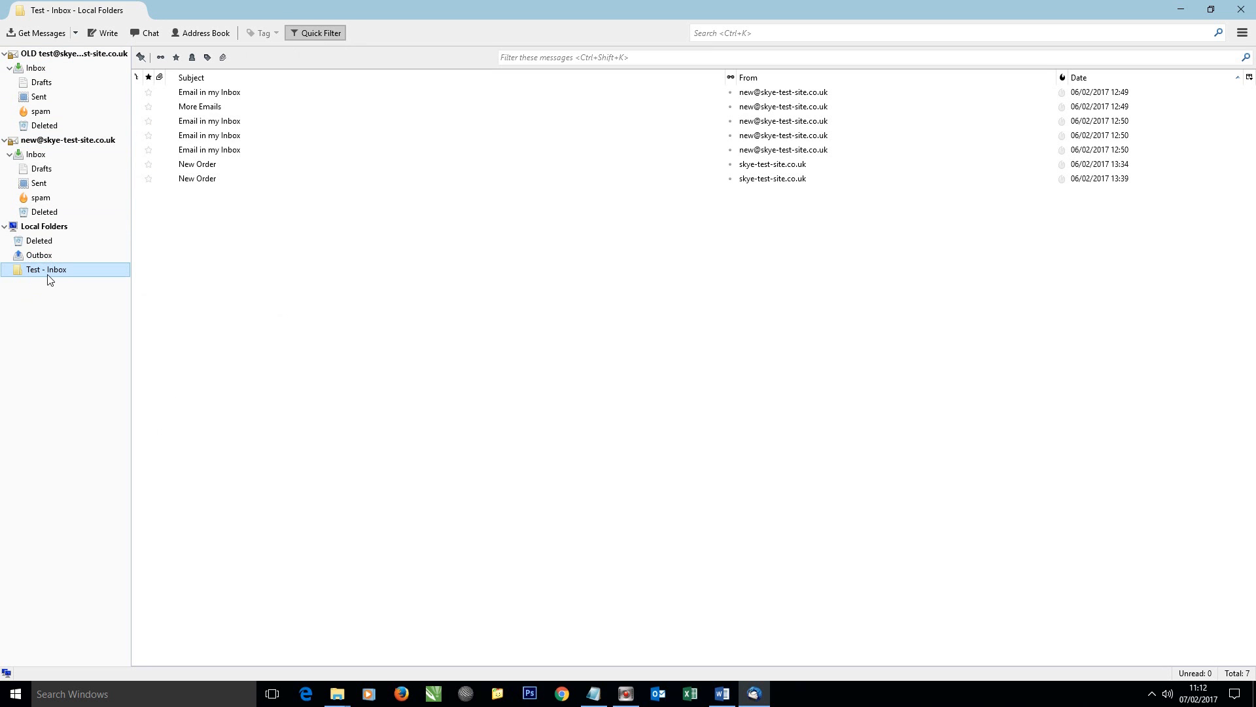
mouse_move(53, 277)
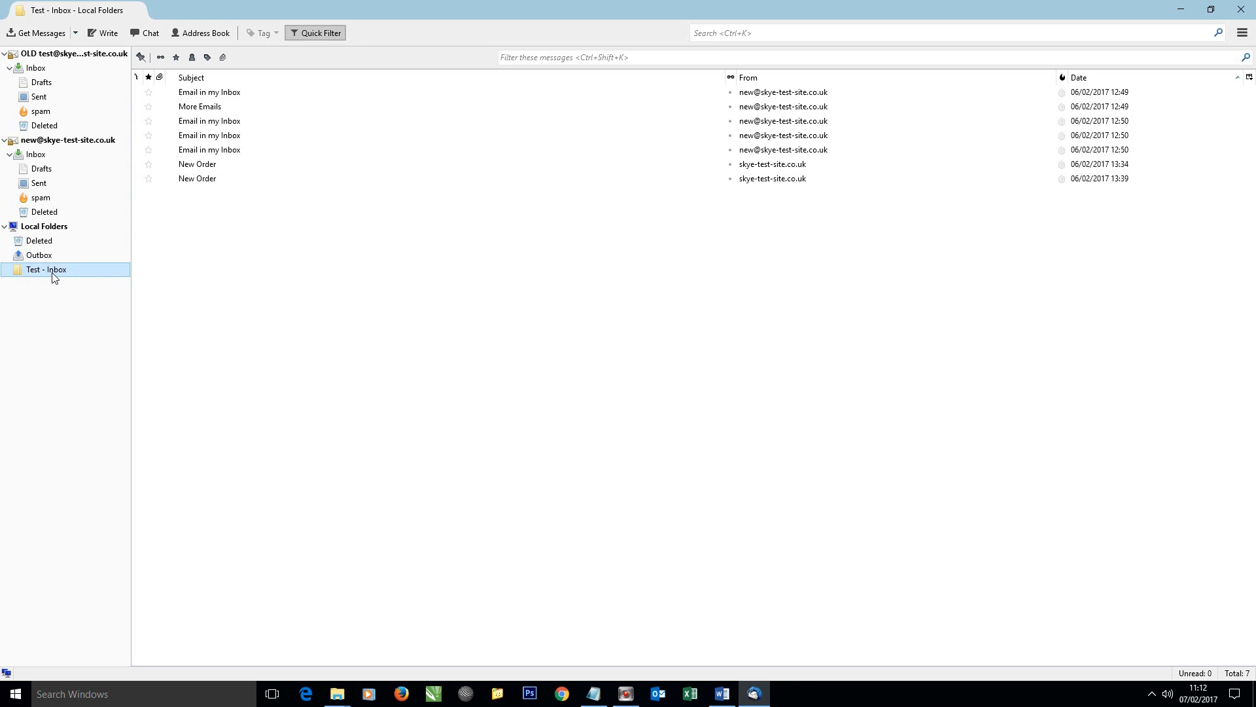
mouse_move(36, 276)
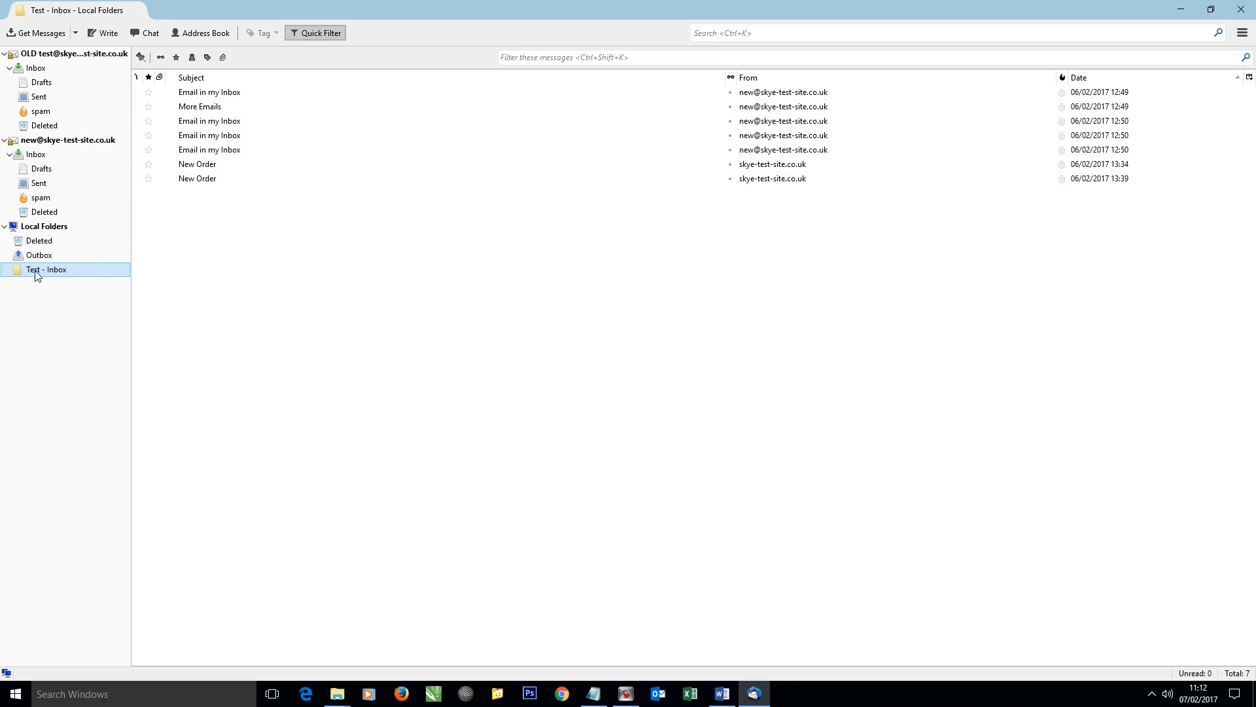
left_click(198, 178)
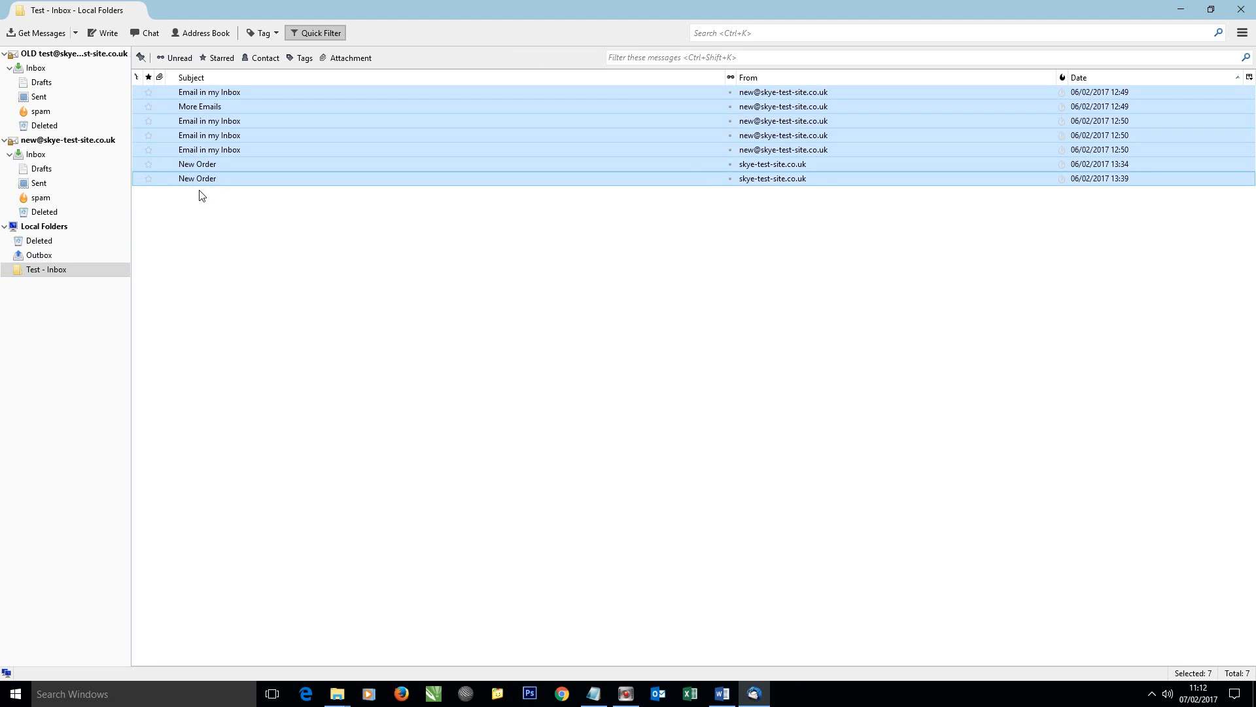
left_click(47, 269)
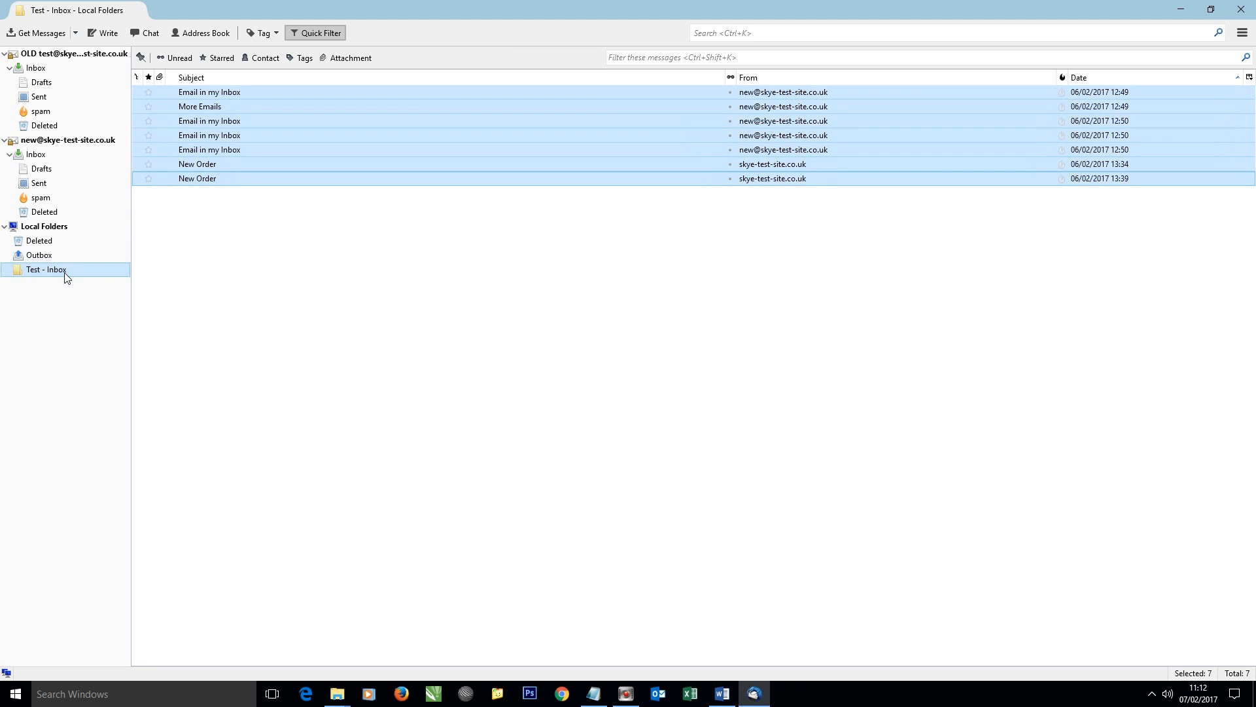
right_click(220, 106)
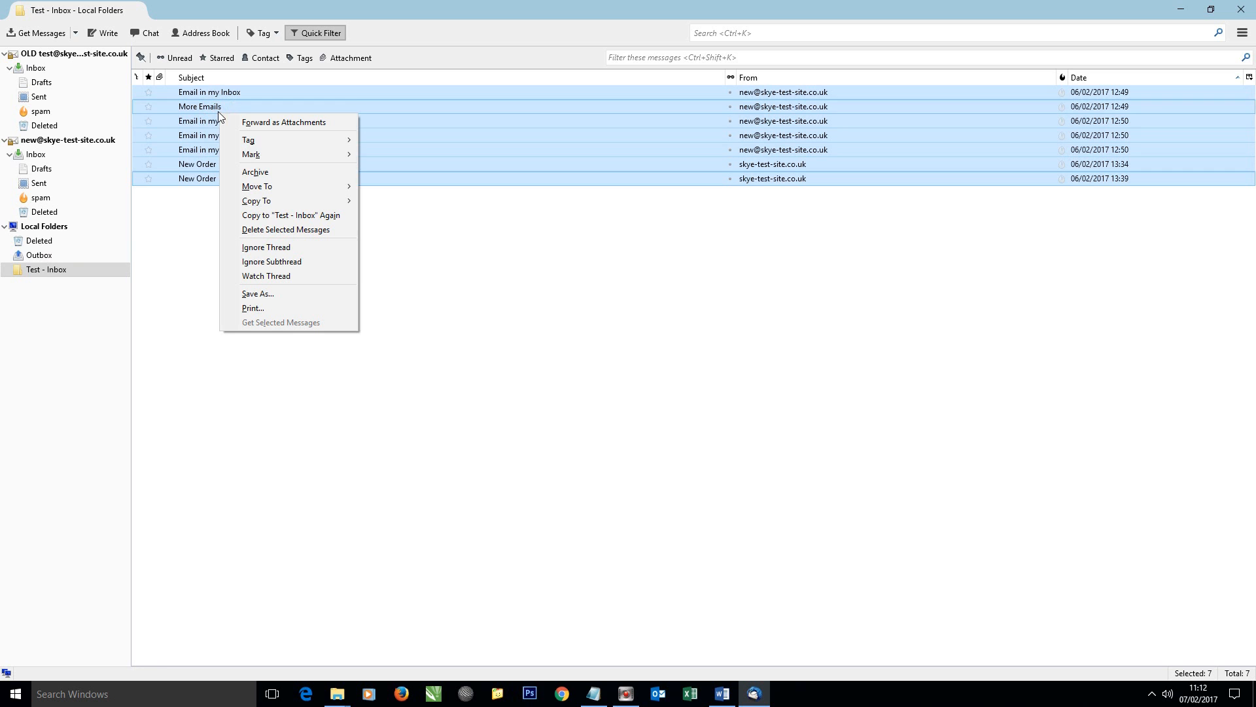
mouse_move(256, 186)
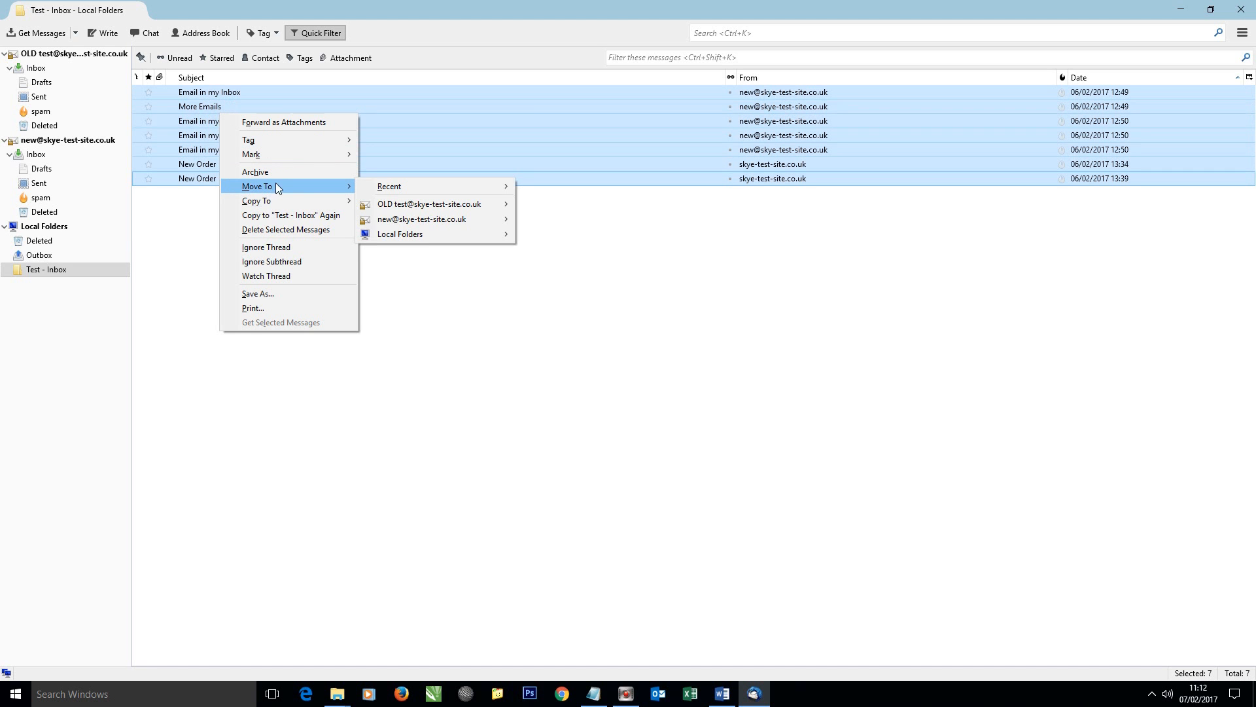
mouse_move(420, 219)
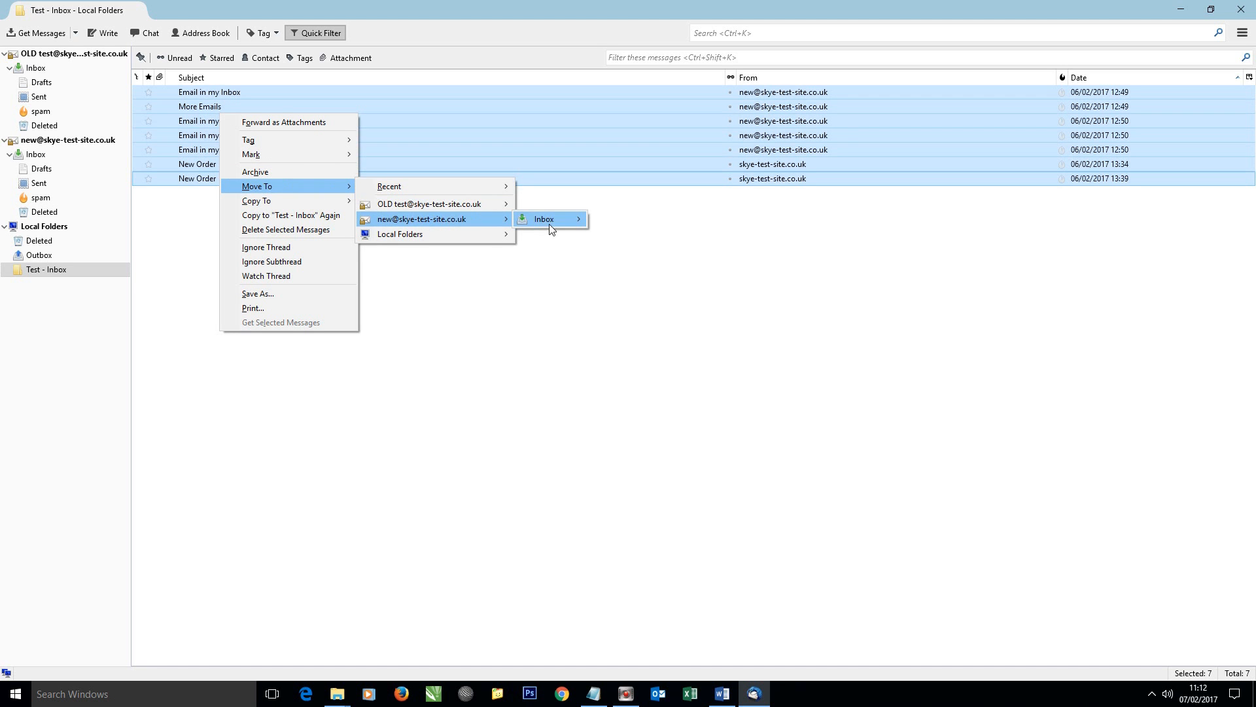
left_click(543, 218)
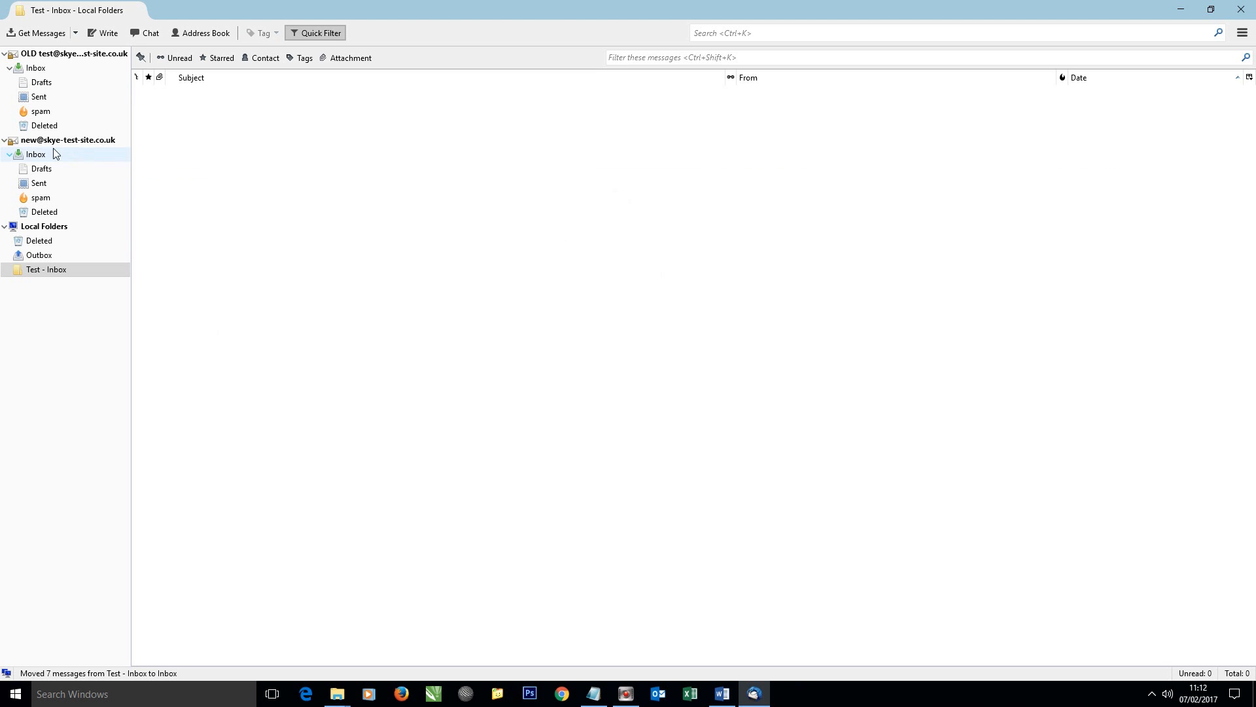
Step: Open the new account's Inbox and view the seven moved messages
left_click(37, 154)
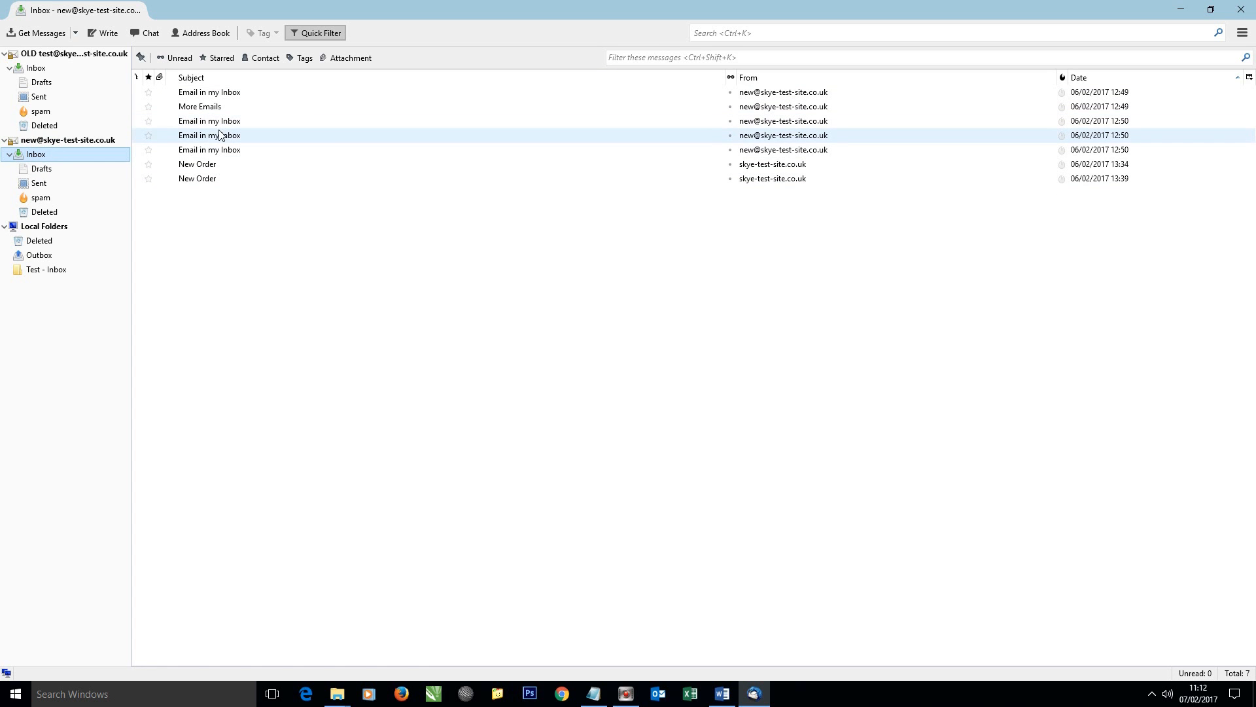
left_click(210, 149)
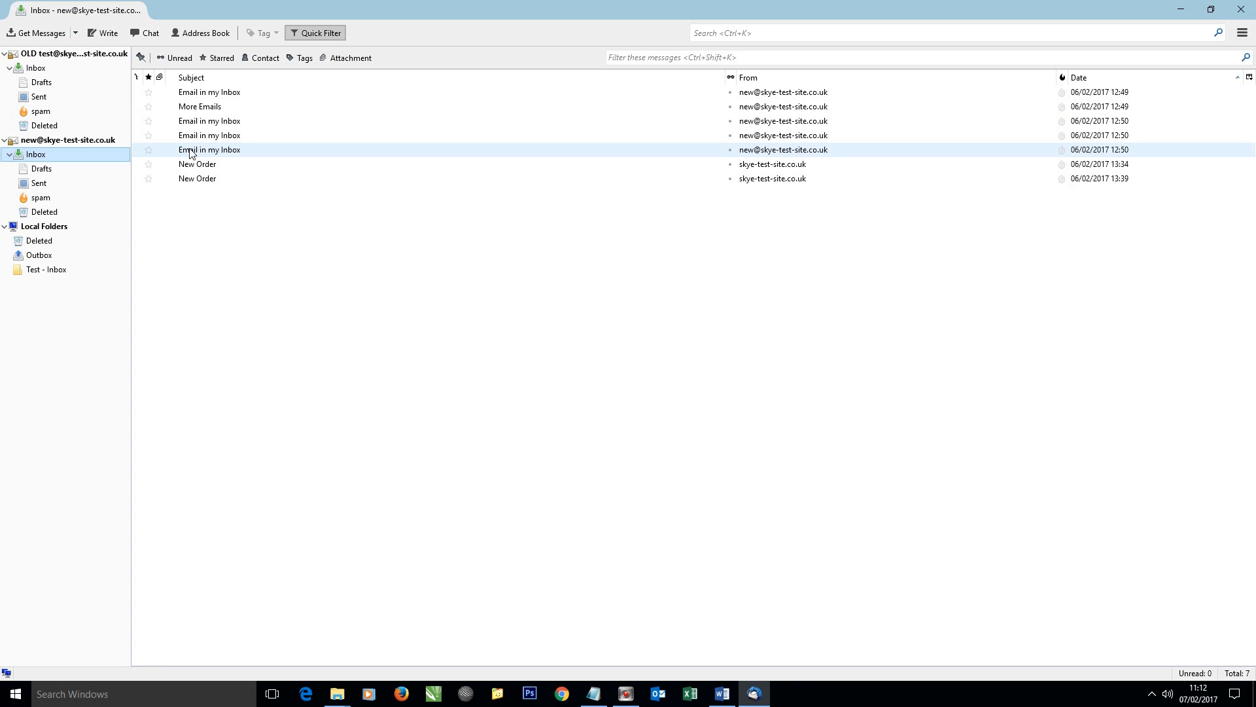